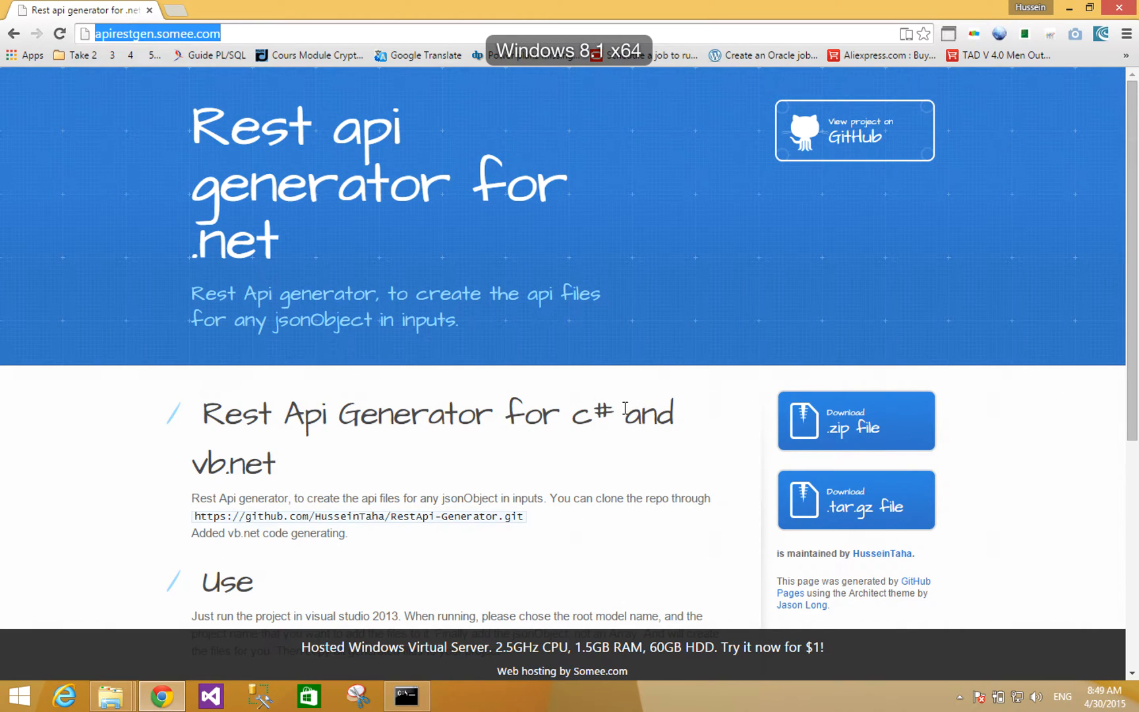
# - Open the RestApiGenerator folder and launch RestApiGenerator.exe from bin\Debug
pyautogui.scroll(-3)
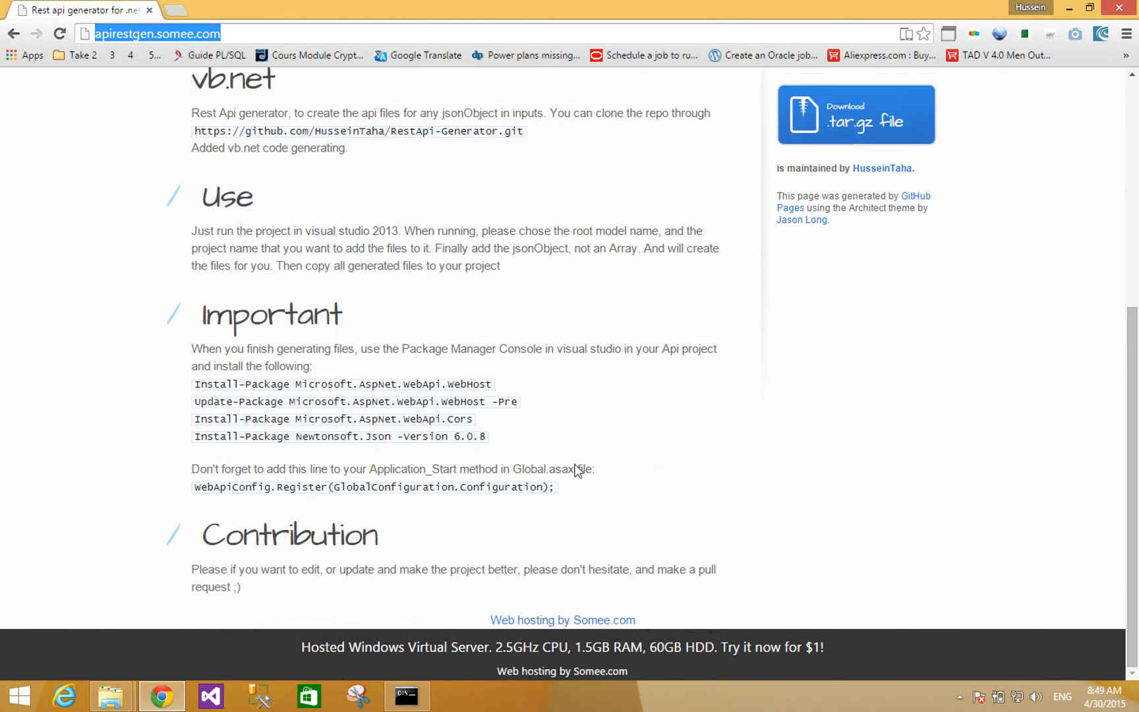
pyautogui.scroll(3)
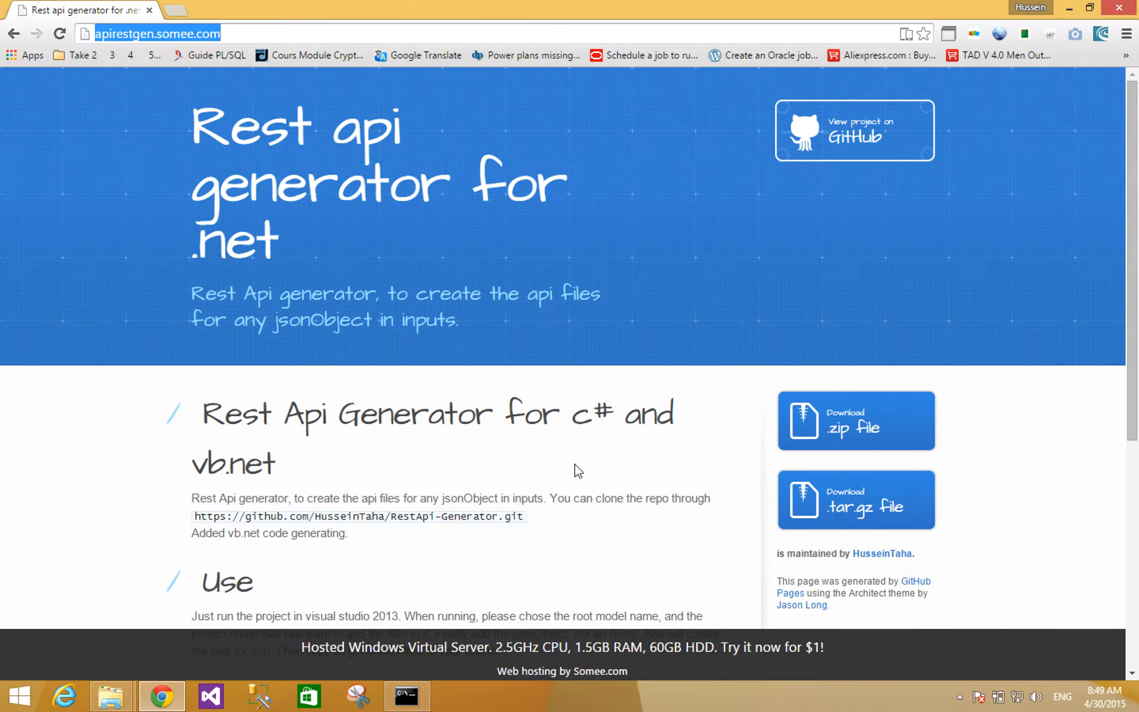
pyautogui.moveTo(720, 201)
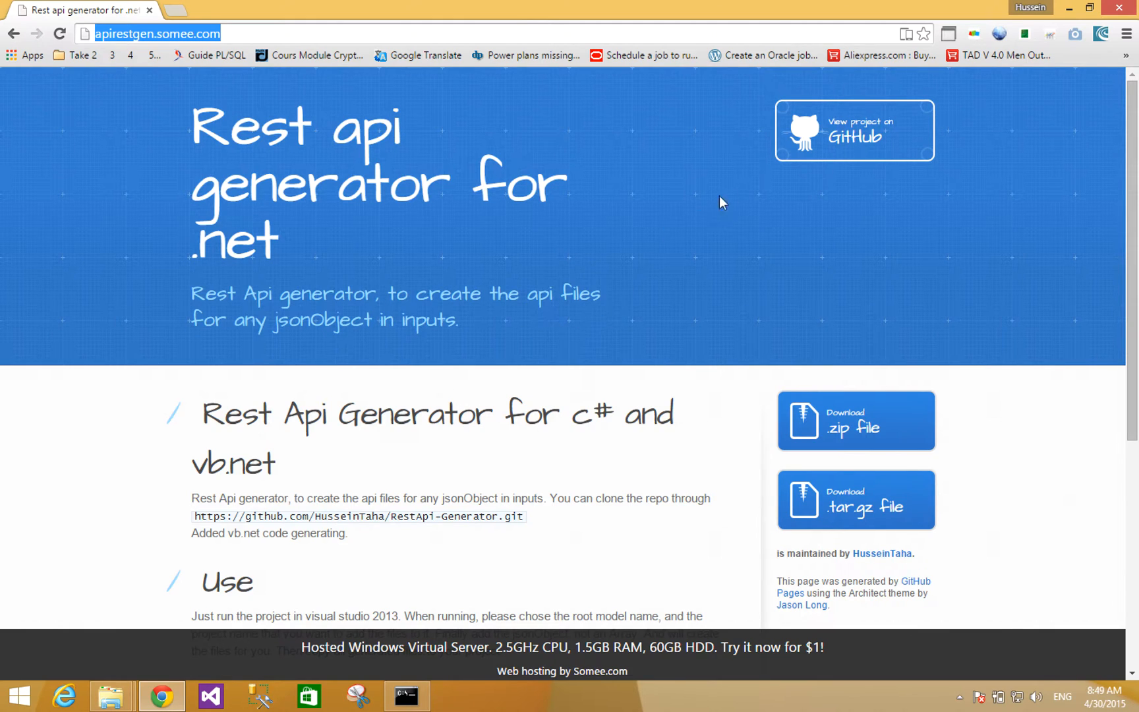
pyautogui.click(245, 33)
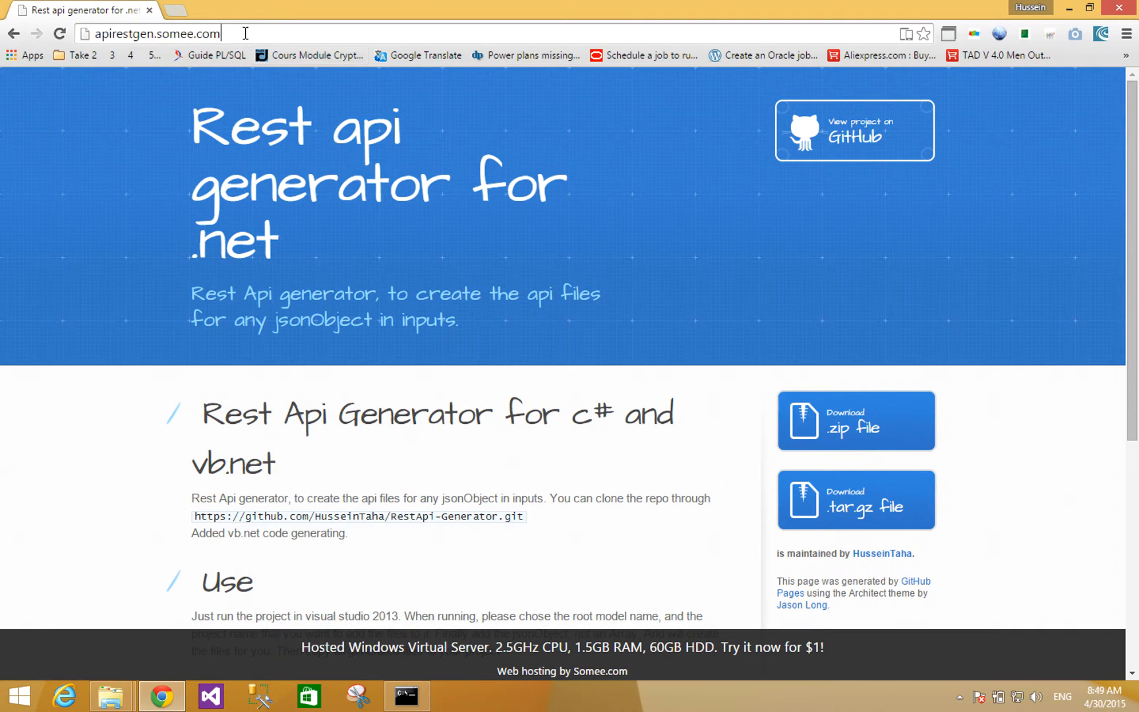
pyautogui.moveTo(187, 34)
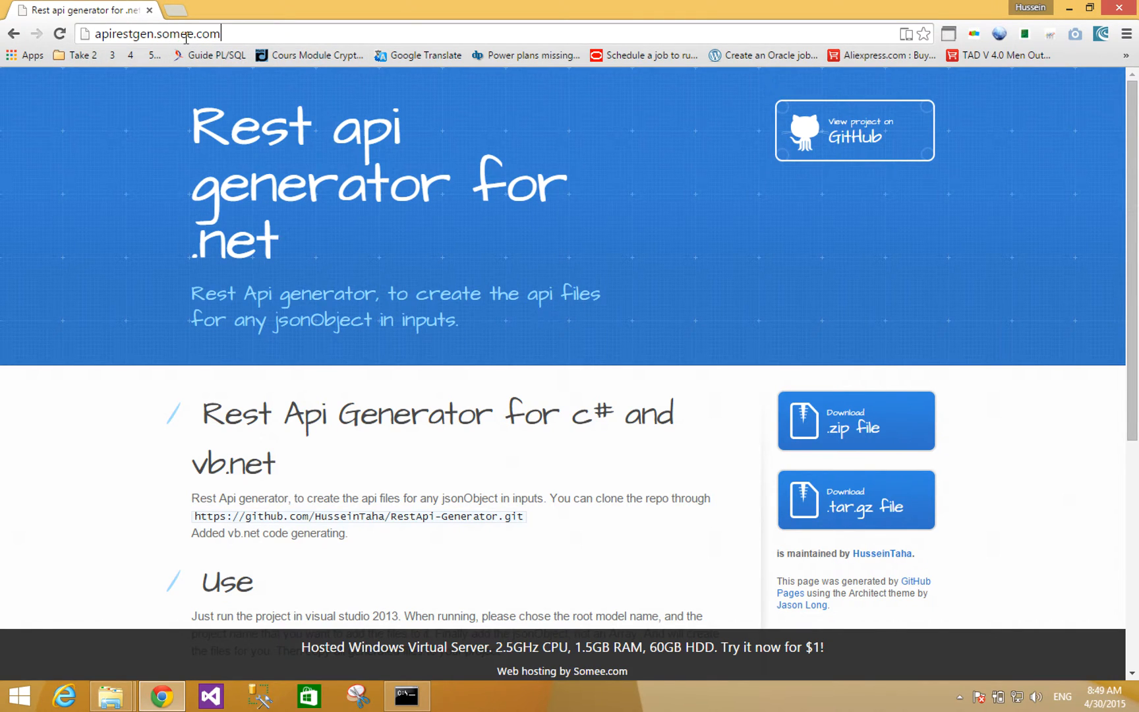
pyautogui.moveTo(556, 359)
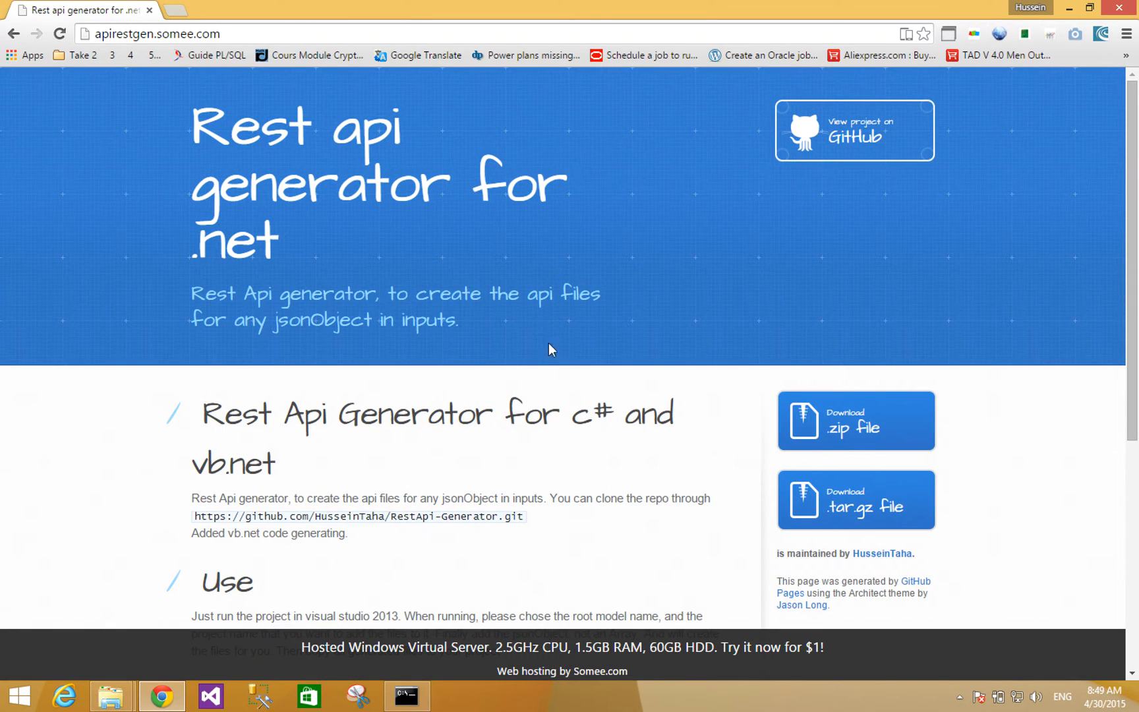
pyautogui.scroll(-3)
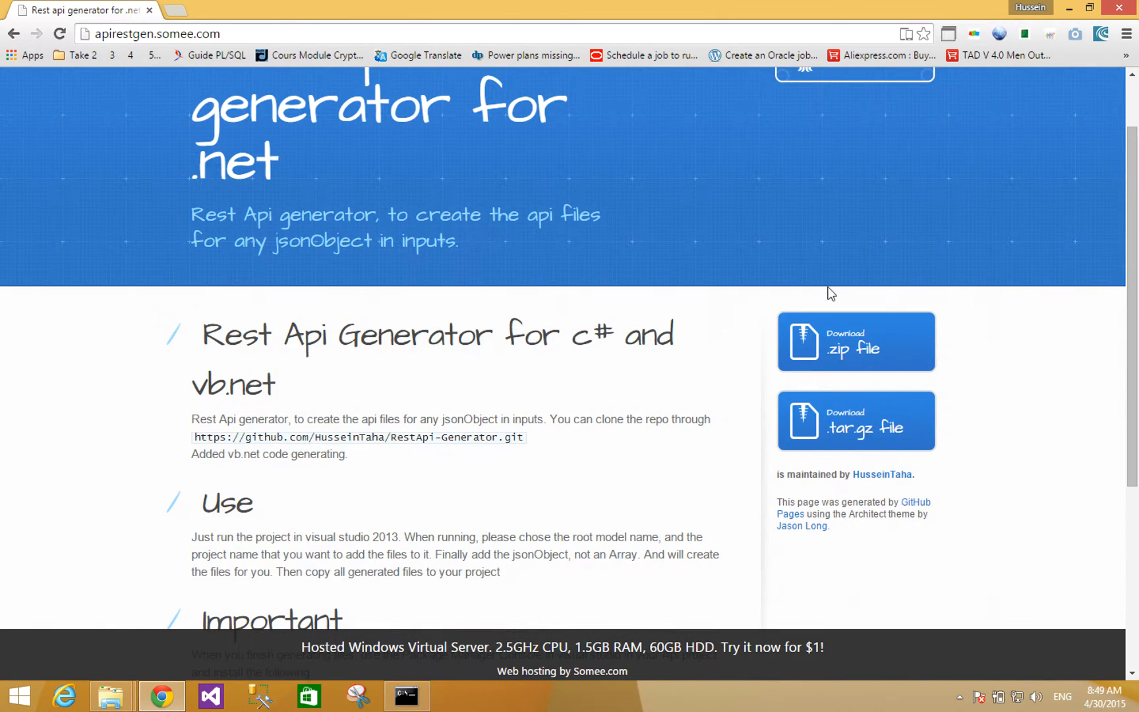
pyautogui.scroll(3)
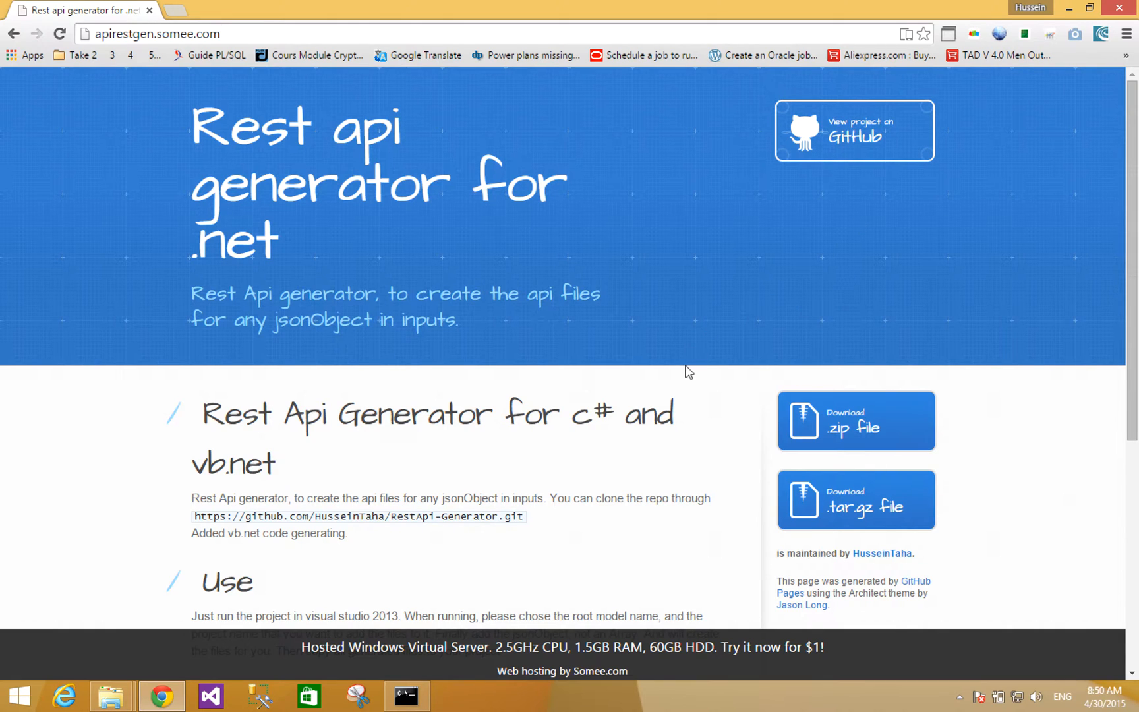
pyautogui.scroll(-3)
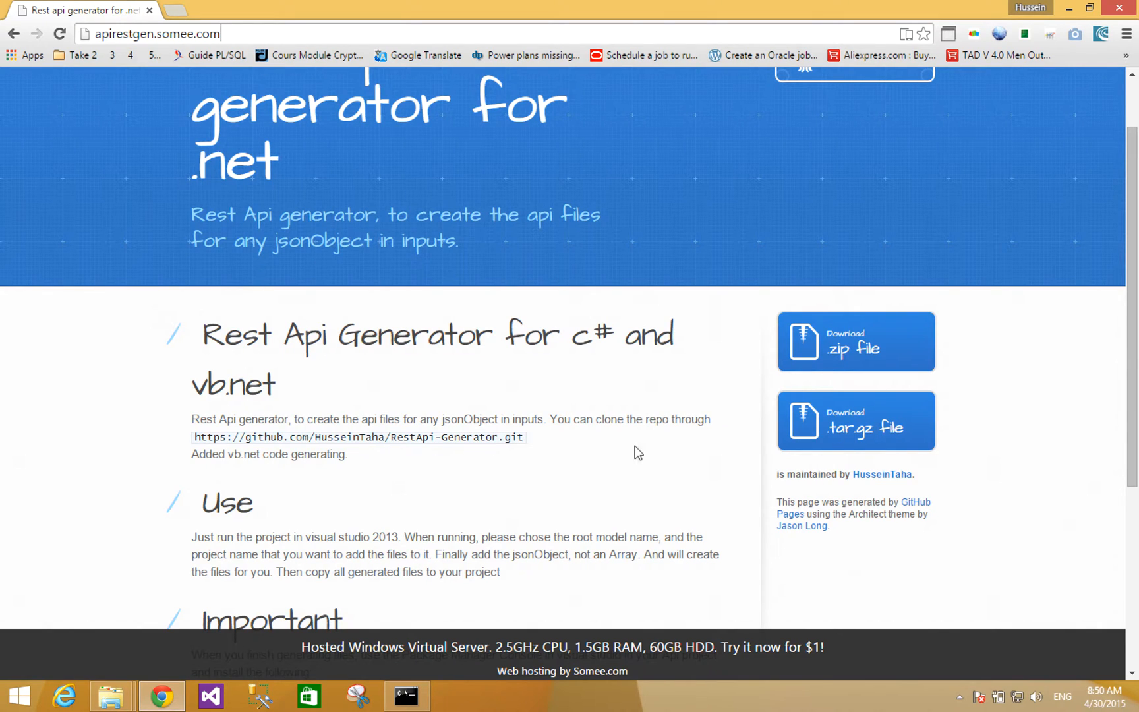
pyautogui.scroll(-3)
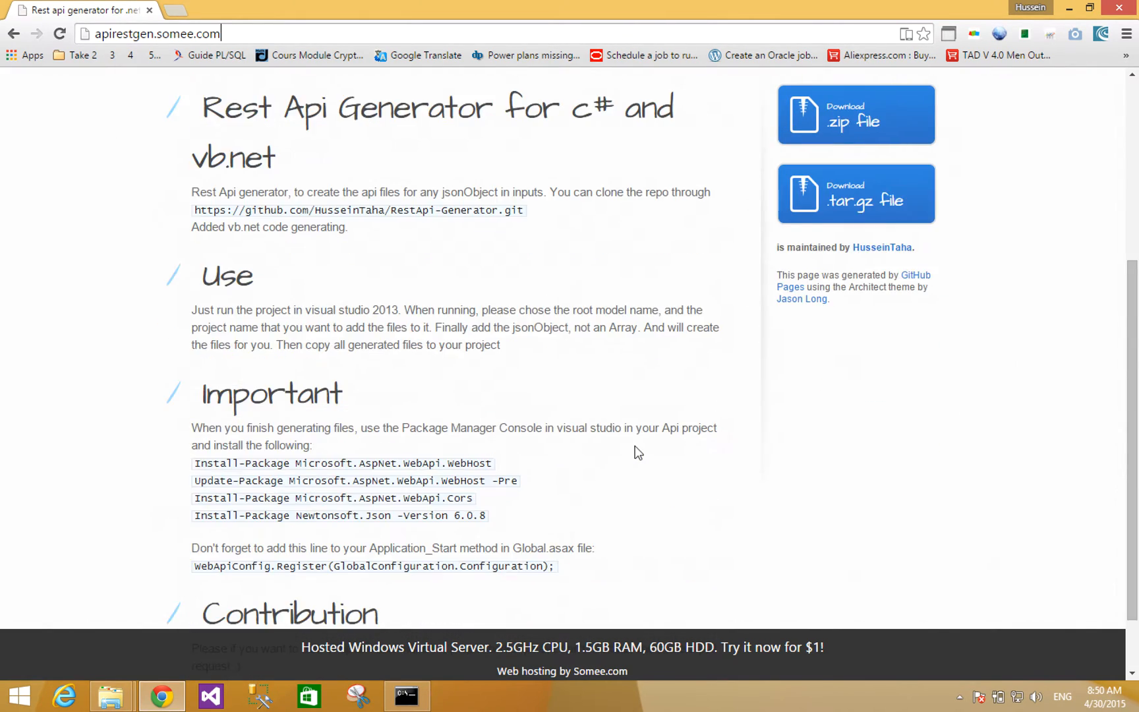
pyautogui.scroll(-3)
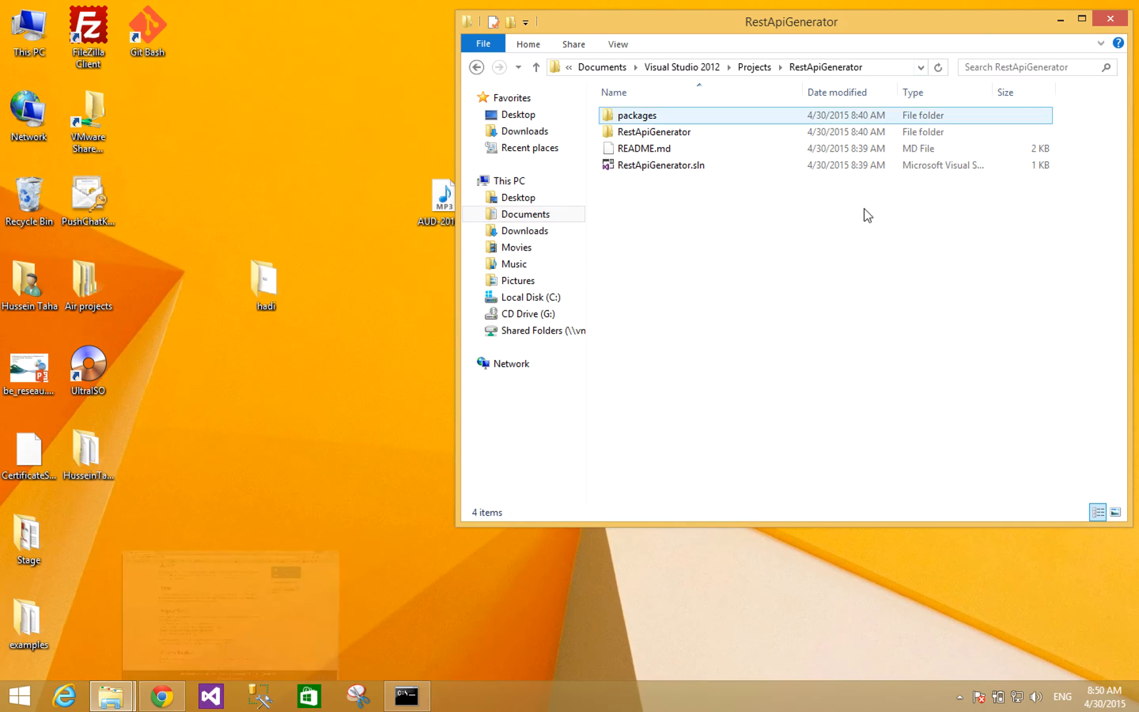
pyautogui.click(654, 132)
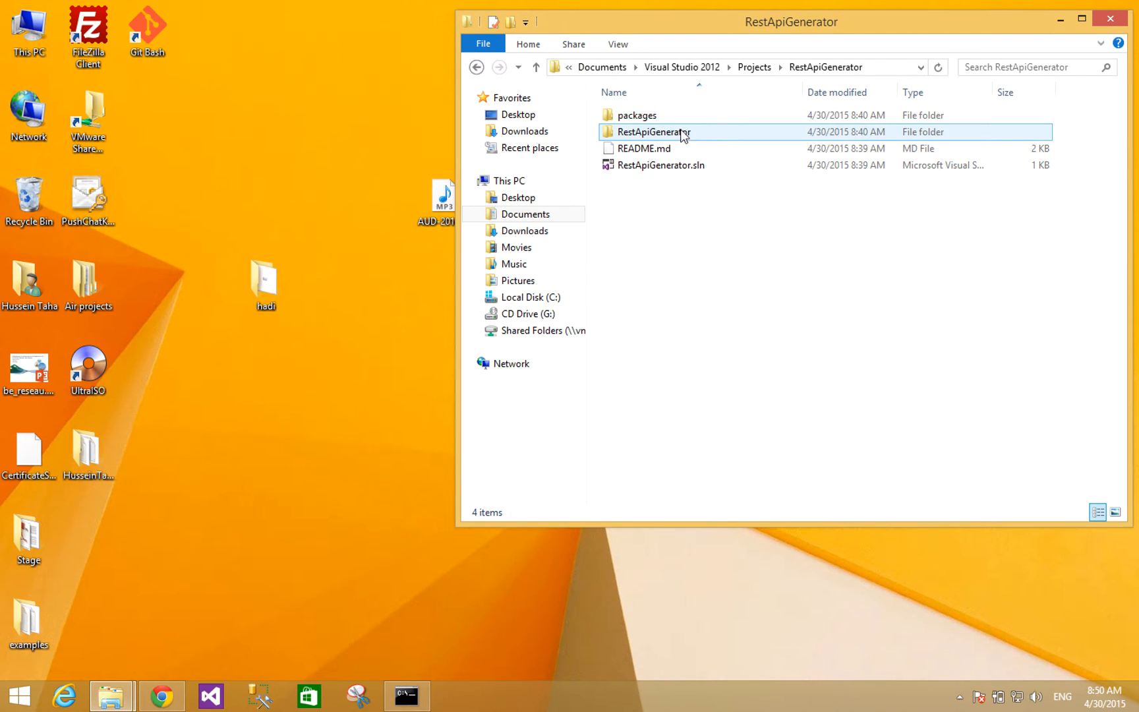
pyautogui.doubleClick(651, 131)
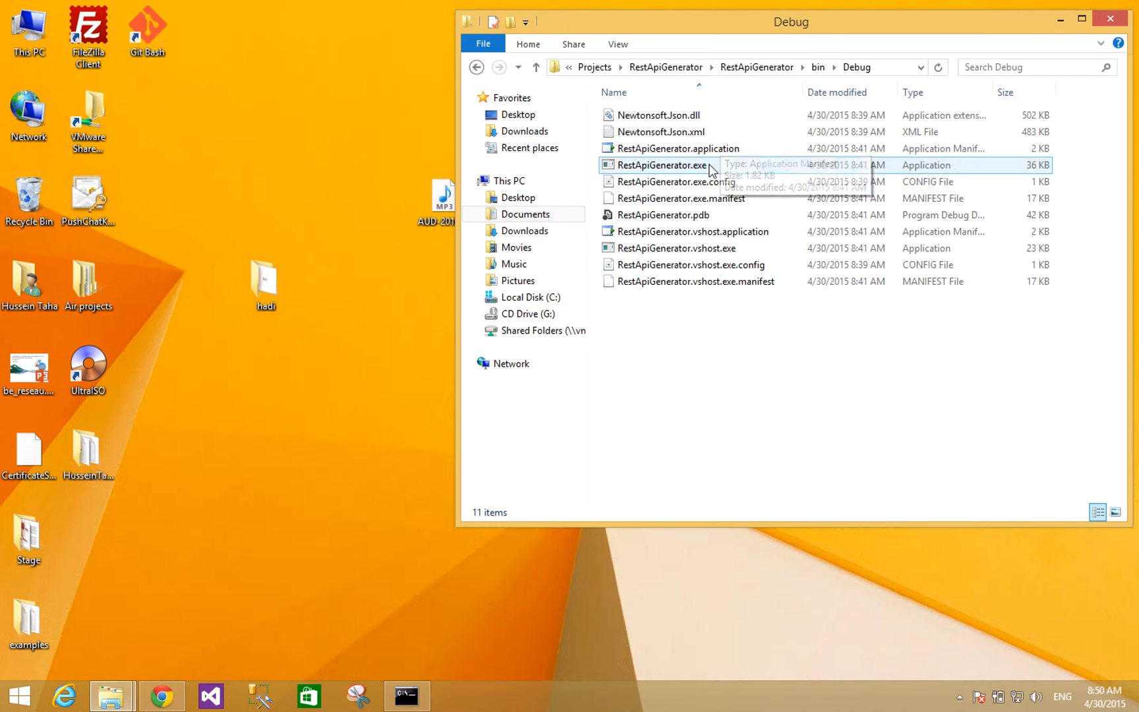
pyautogui.doubleClick(663, 165)
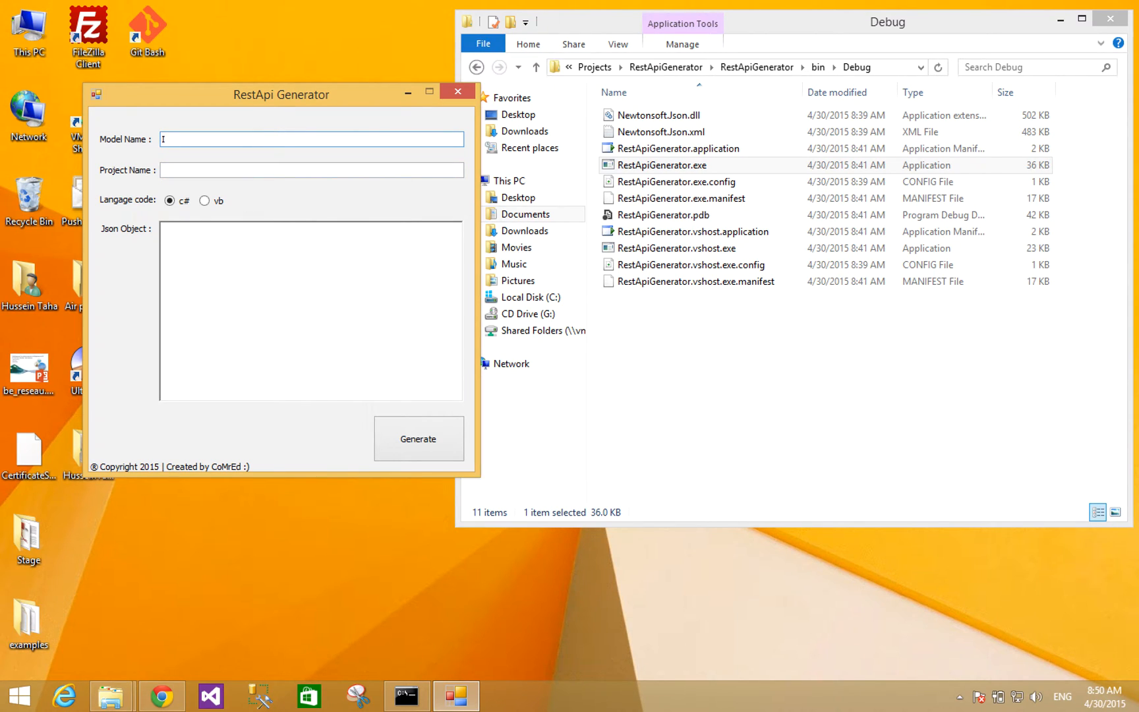
# - Enter model name 'Item', project name 'Test' for C# with a sample JSON object, and start generating
pyautogui.write('Item')
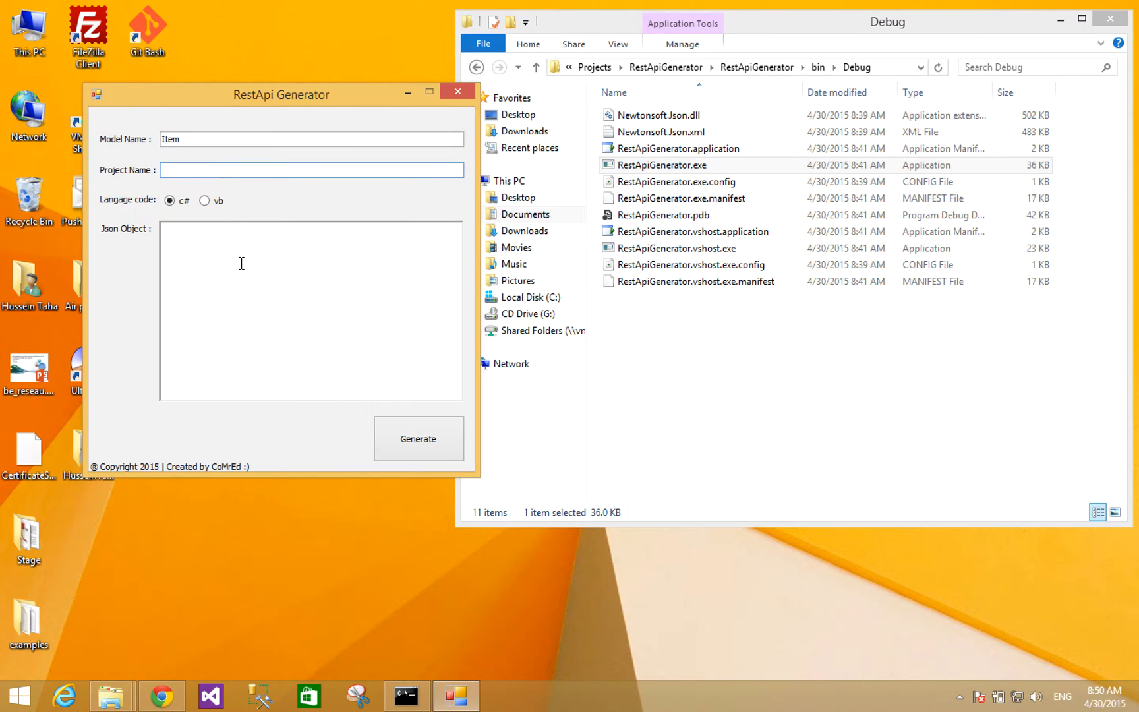
pyautogui.moveTo(244, 304)
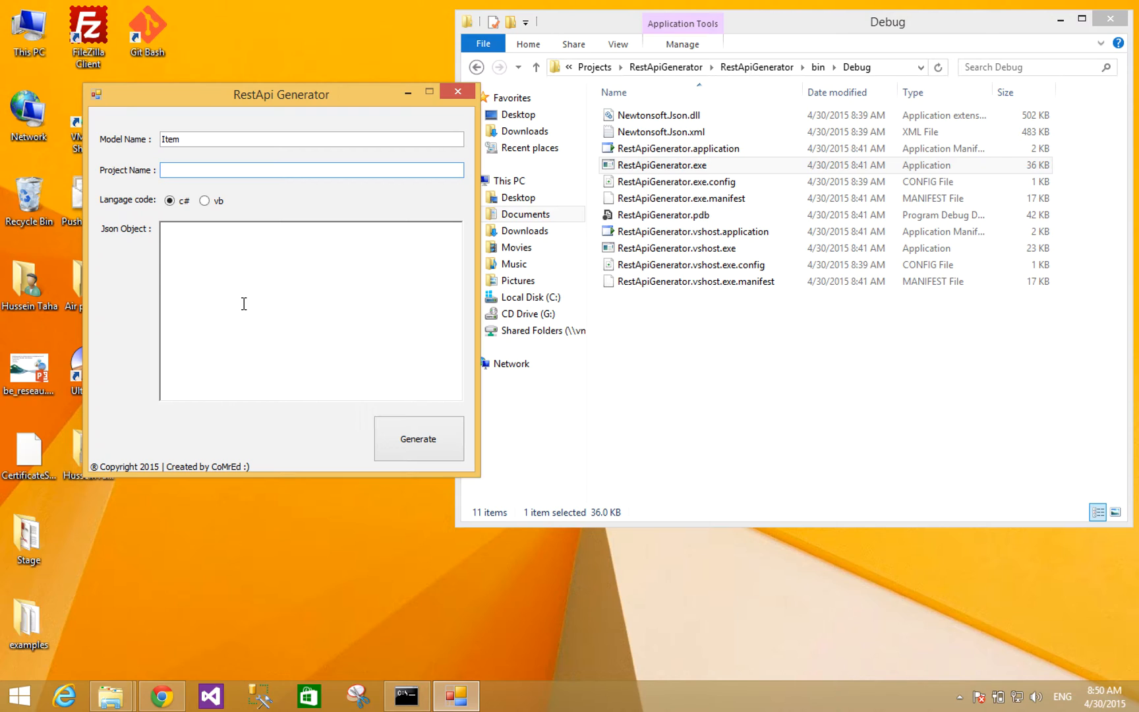
pyautogui.write('Test')
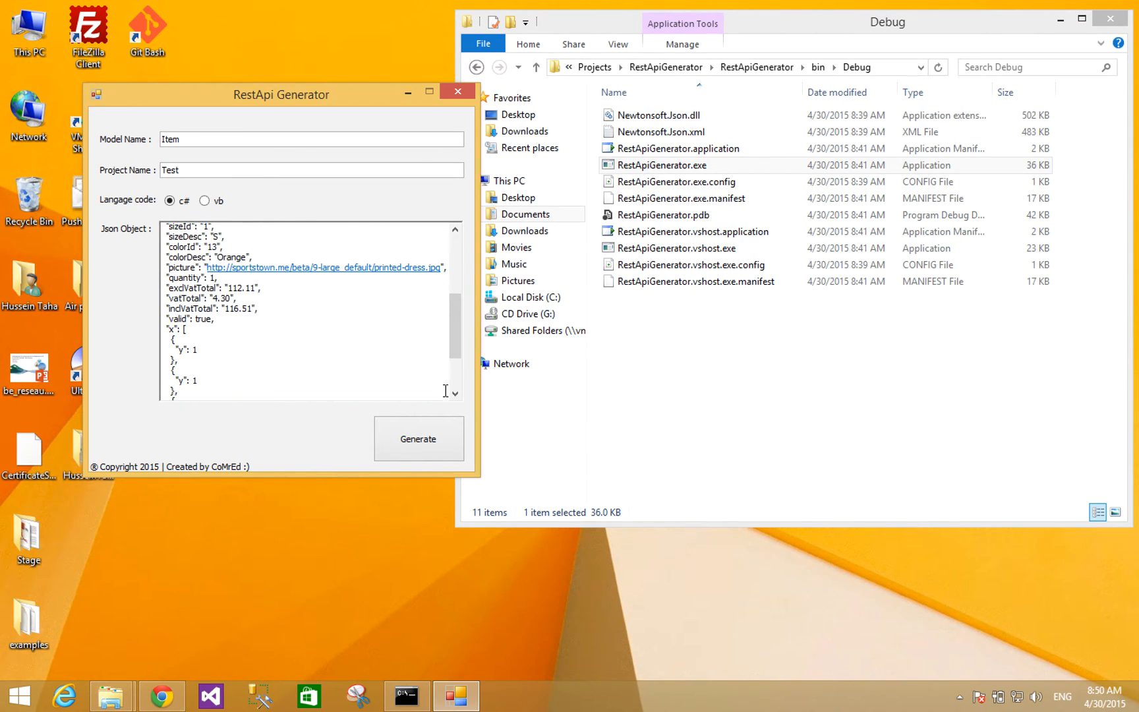
pyautogui.click(418, 439)
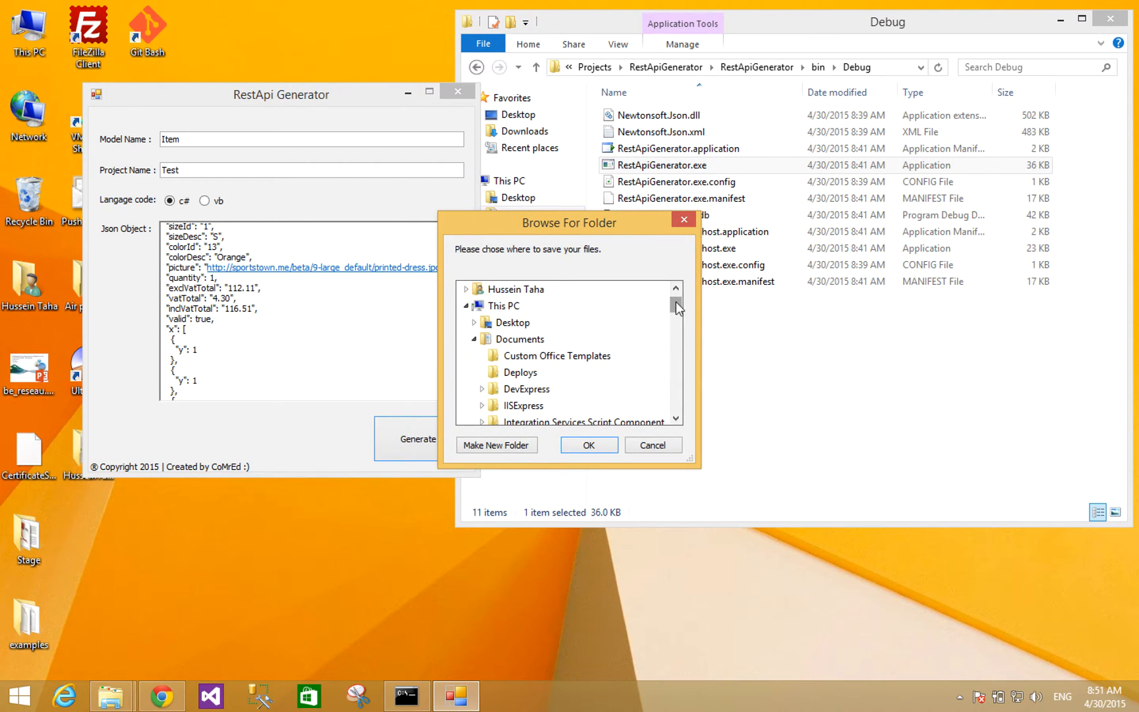
# - Save the generated C# files to the Desktop and dismiss the Finished message
pyautogui.click(514, 339)
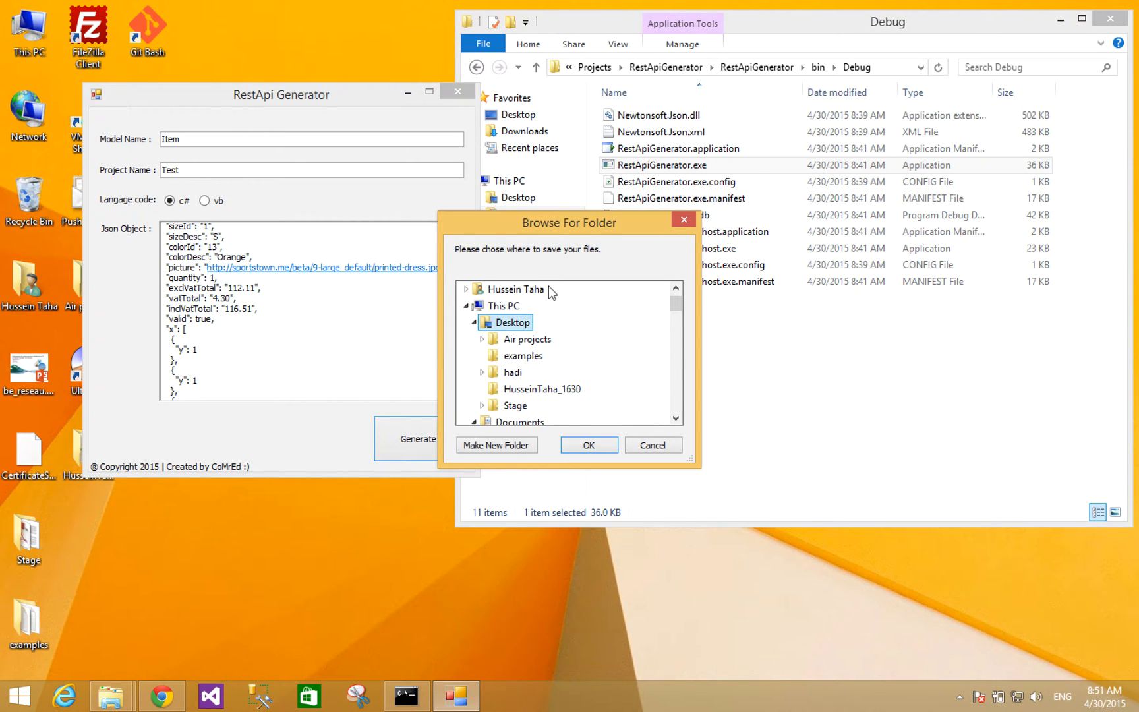
pyautogui.click(588, 445)
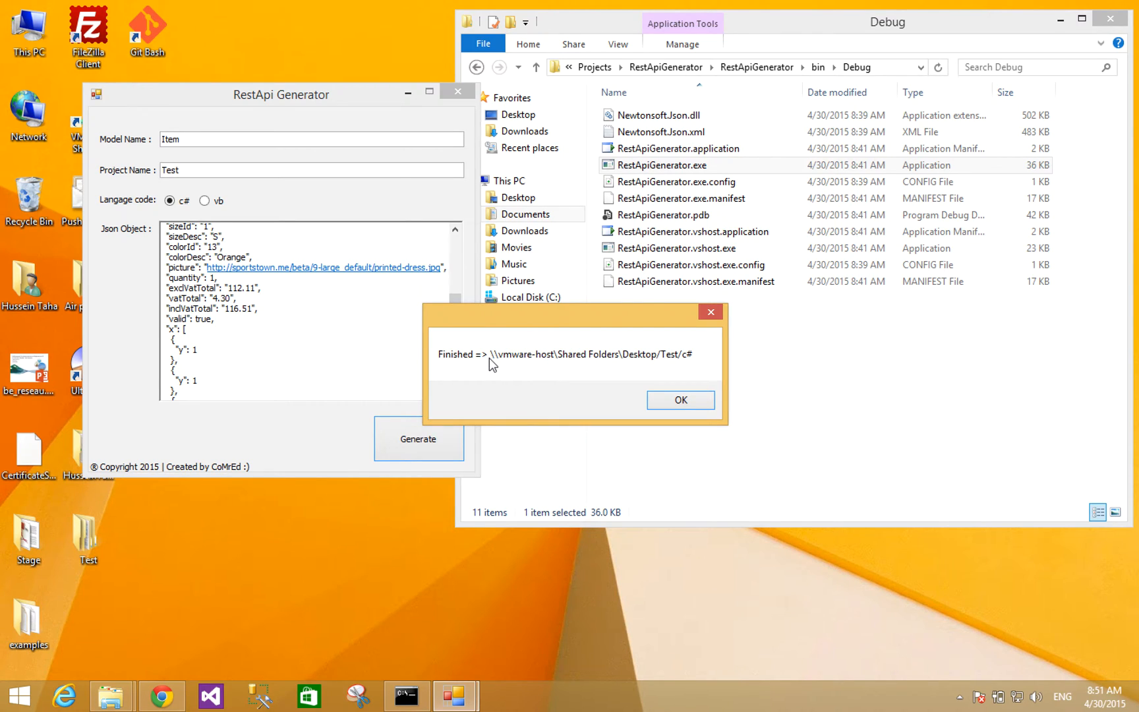
pyautogui.moveTo(638, 368)
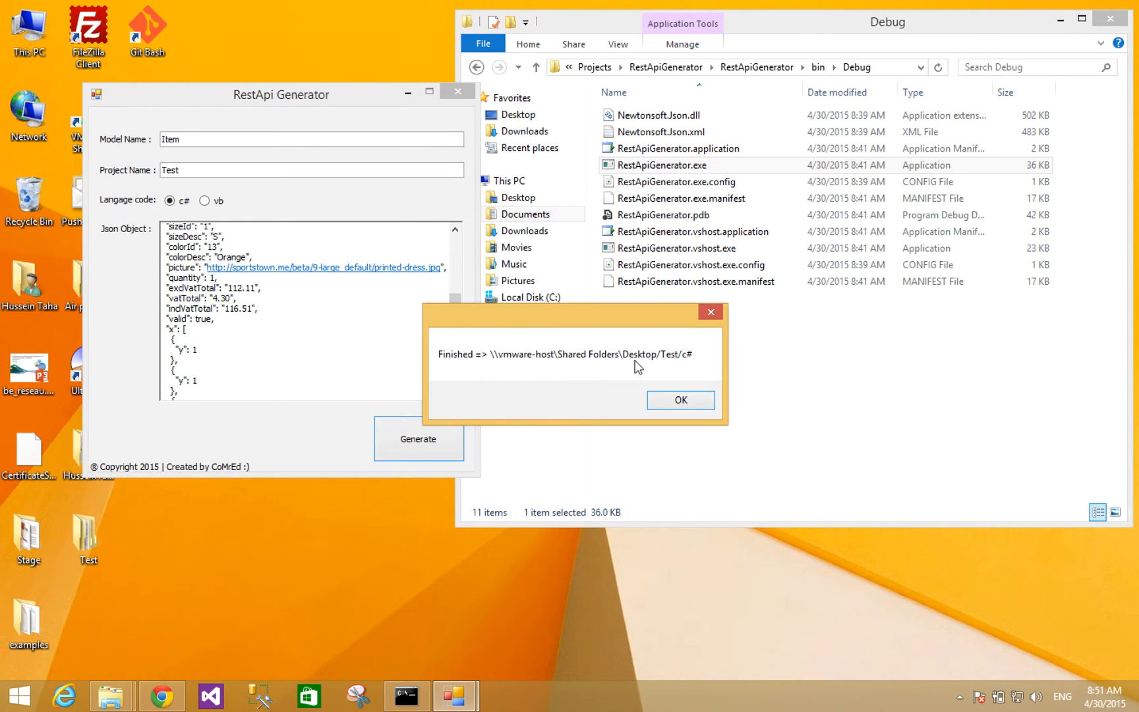
pyautogui.moveTo(676, 368)
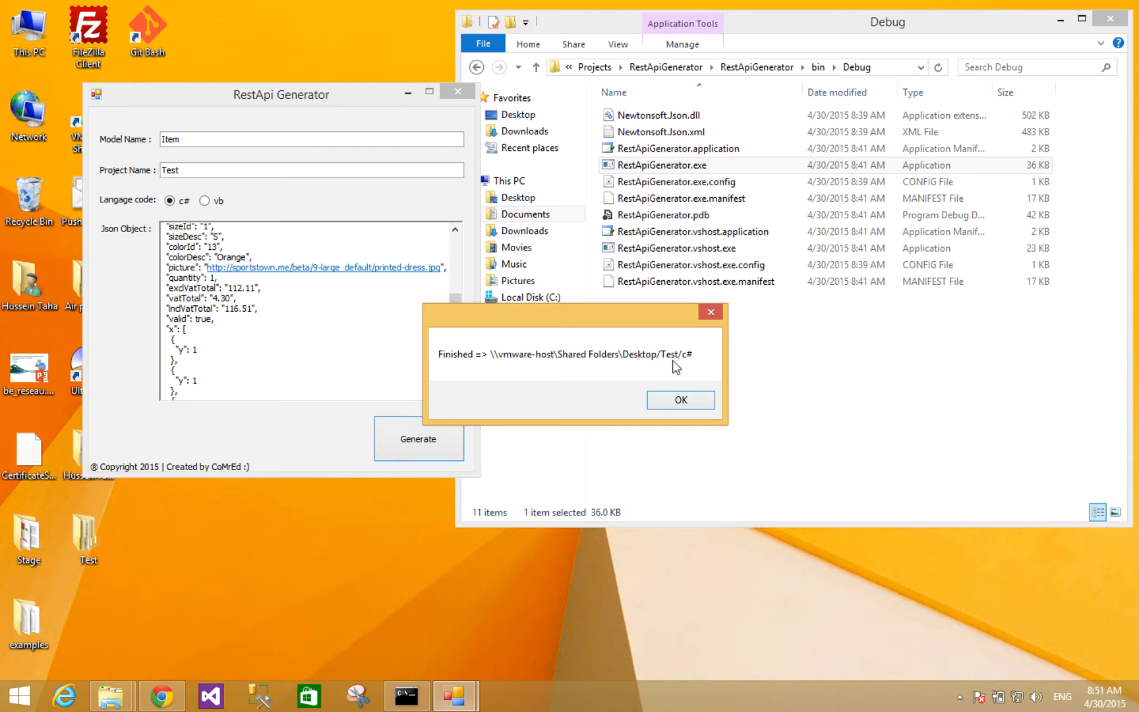
pyautogui.moveTo(697, 374)
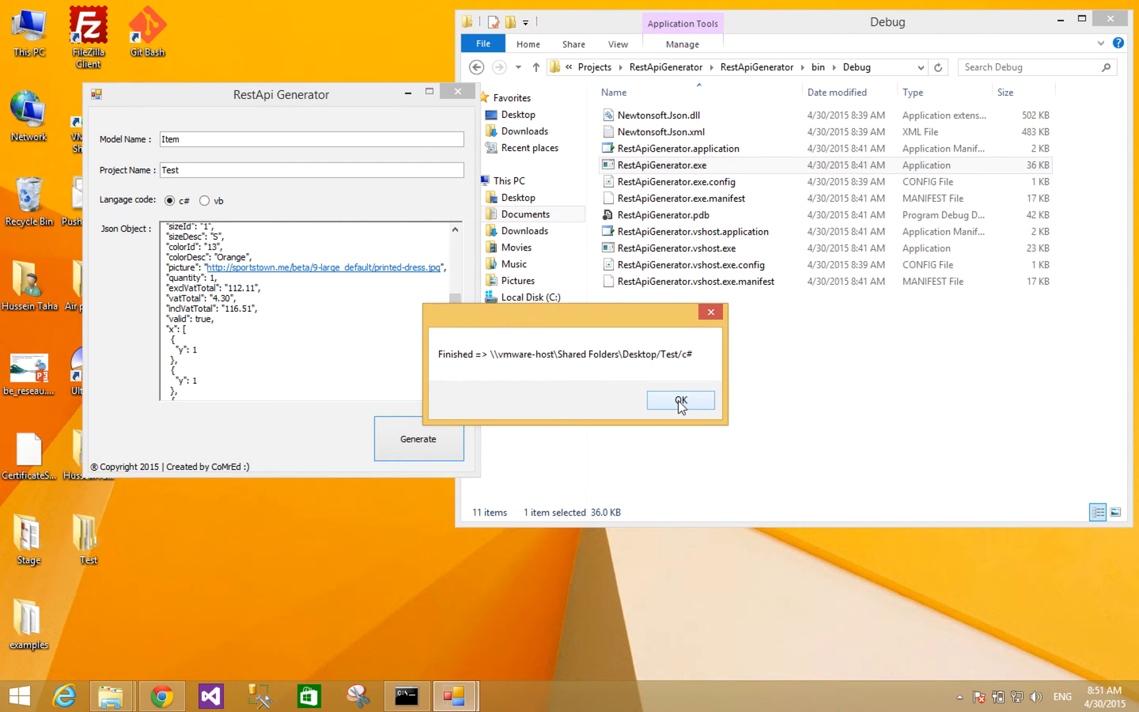
pyautogui.click(680, 400)
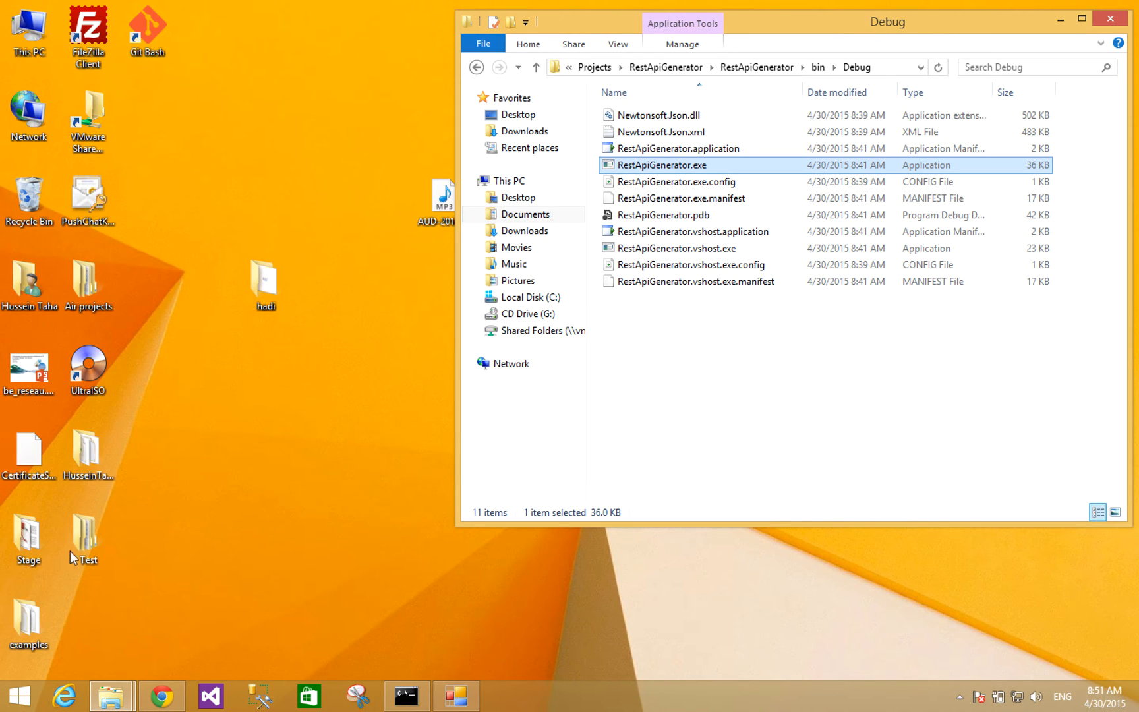
# - Browse Test\c# through App_Start, Controllers and Models, then open Readme.txt in Notepad++
pyautogui.doubleClick(81, 536)
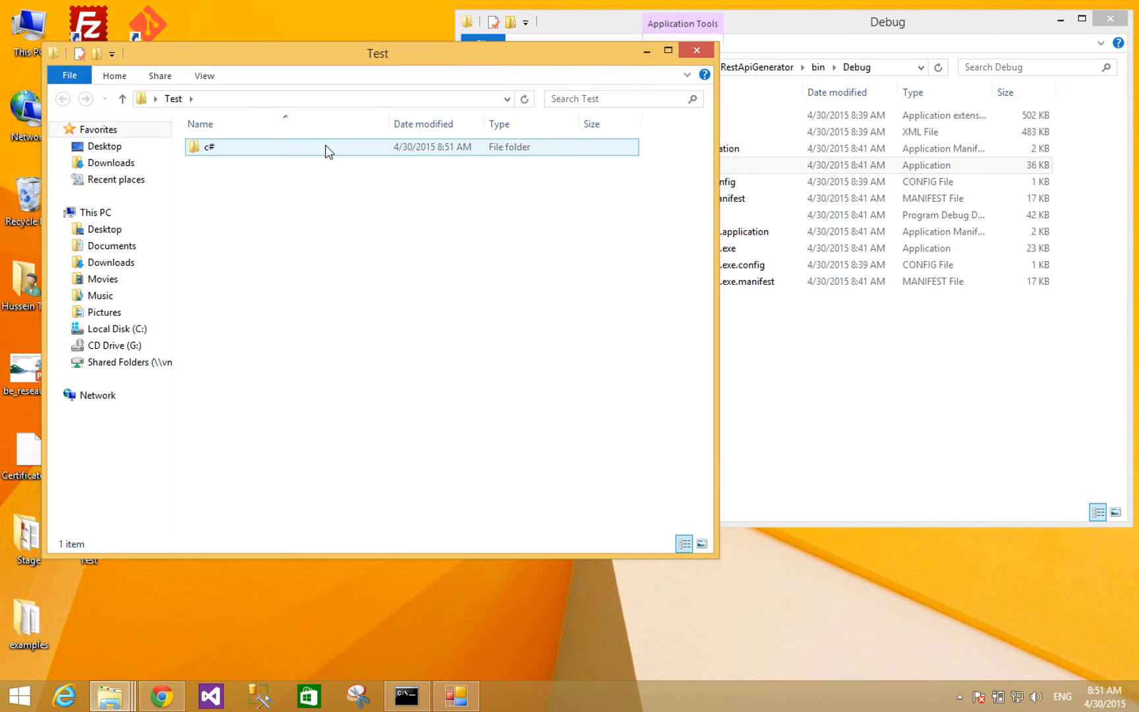
pyautogui.doubleClick(205, 147)
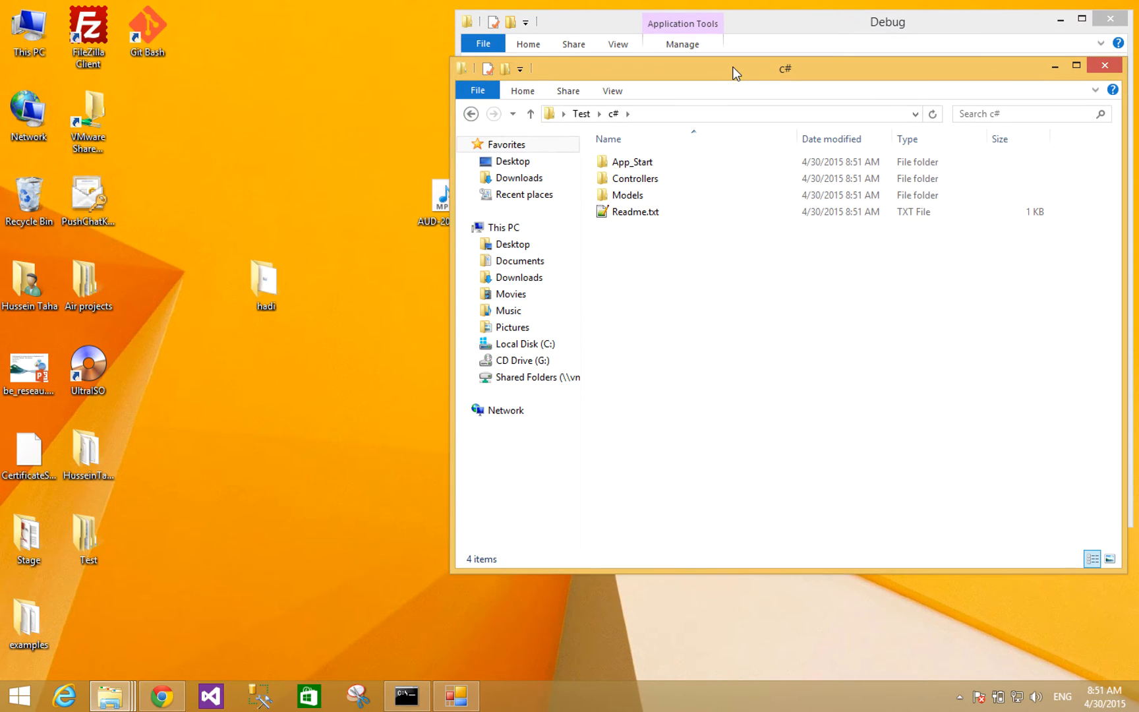
pyautogui.click(632, 161)
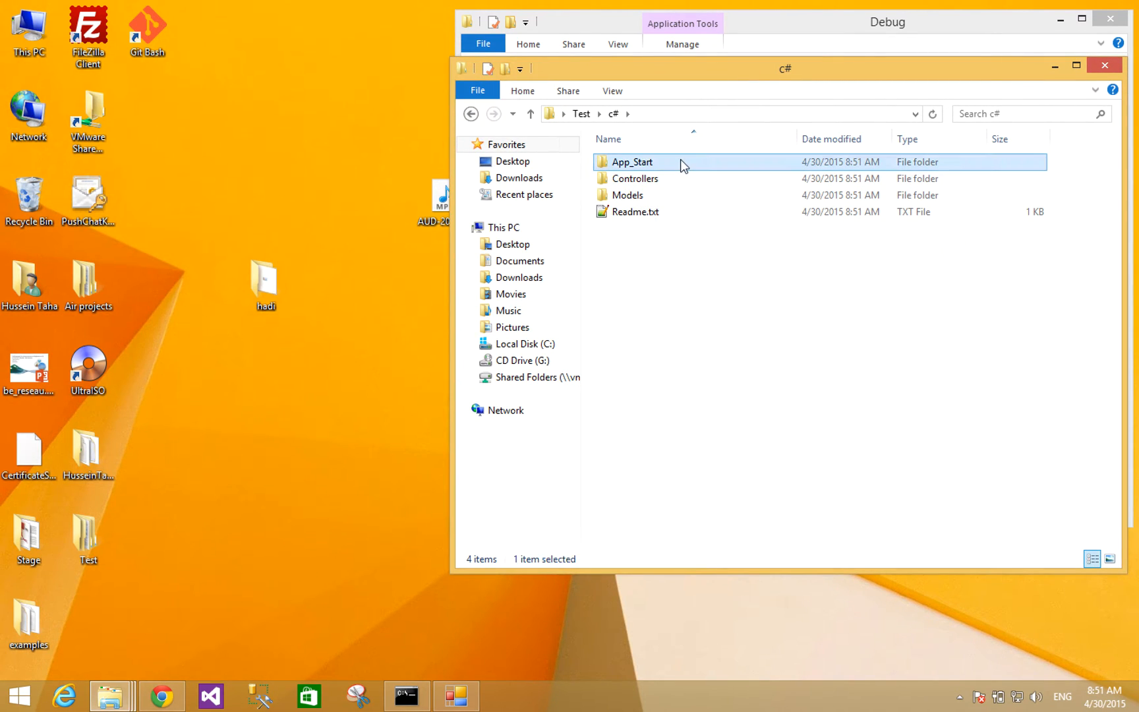
pyautogui.doubleClick(634, 161)
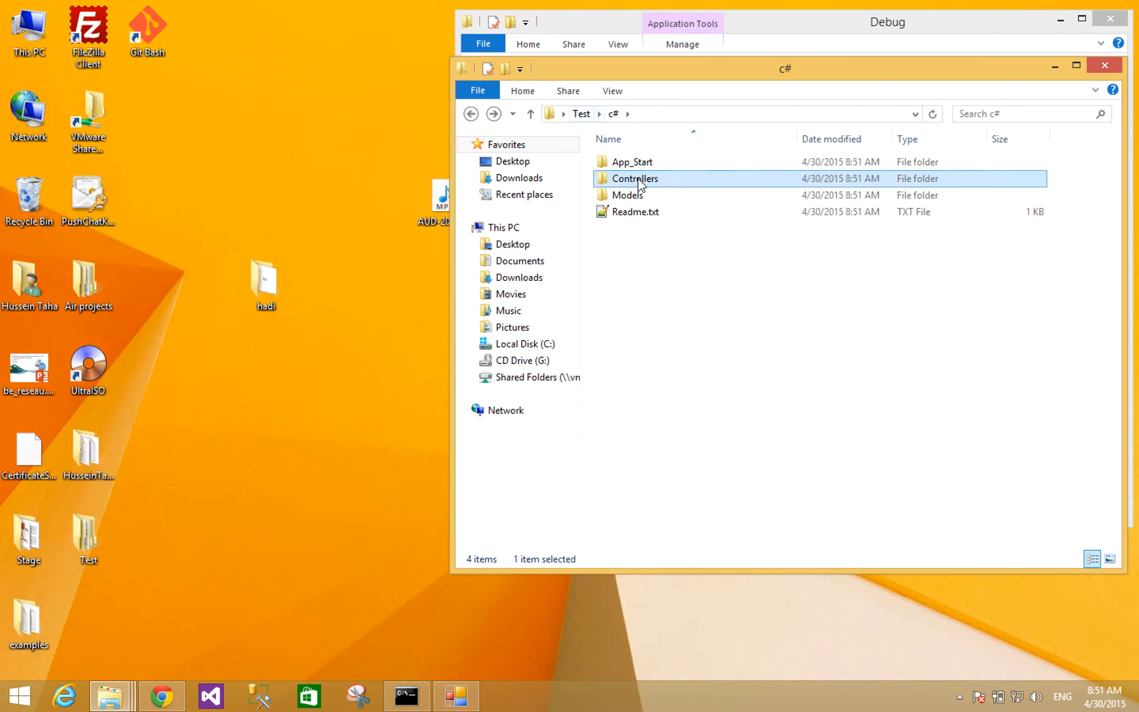
pyautogui.doubleClick(631, 195)
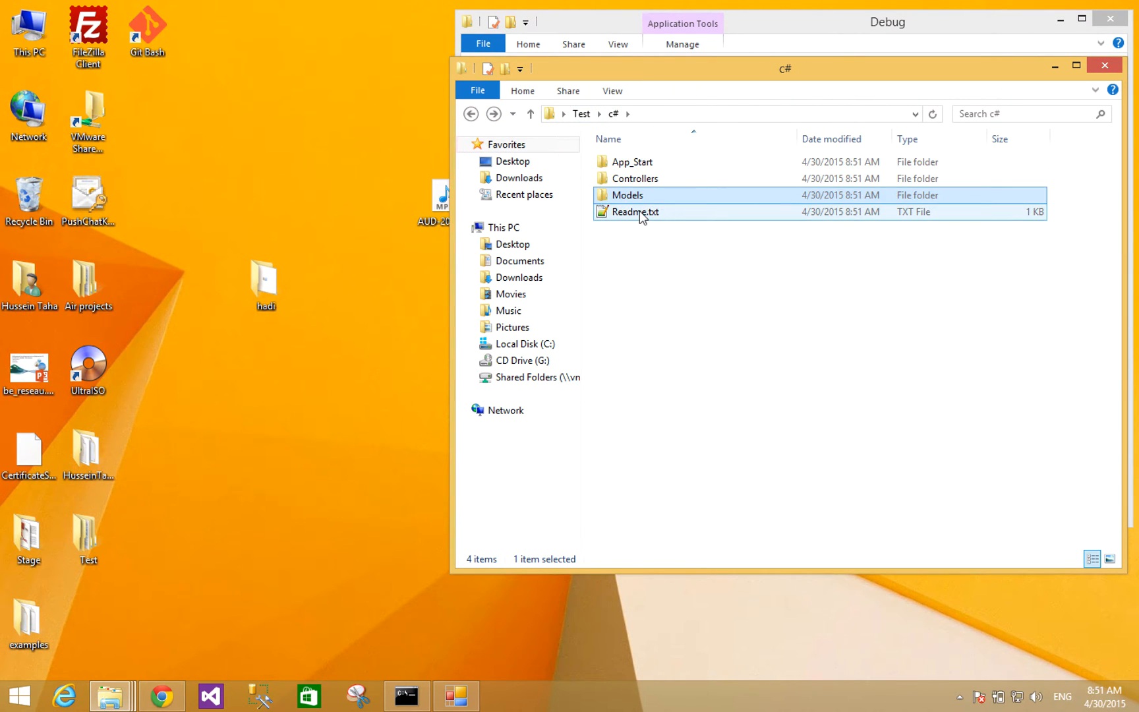
pyautogui.doubleClick(635, 212)
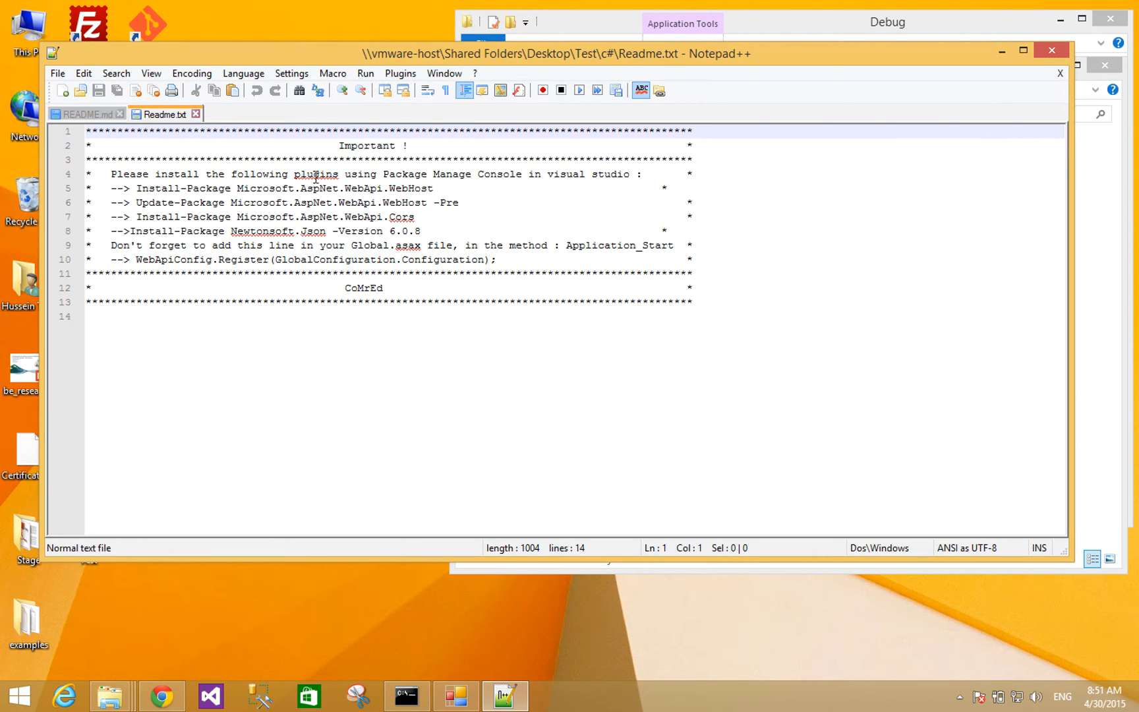
pyautogui.moveTo(339, 246)
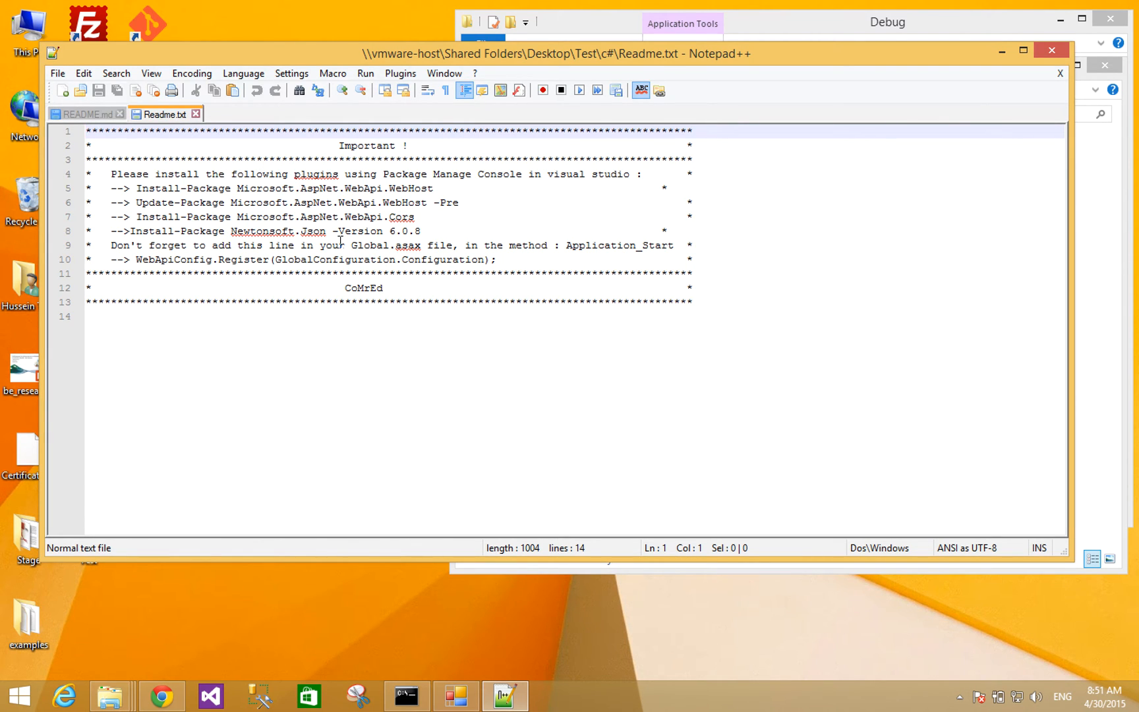
pyautogui.moveTo(438, 353)
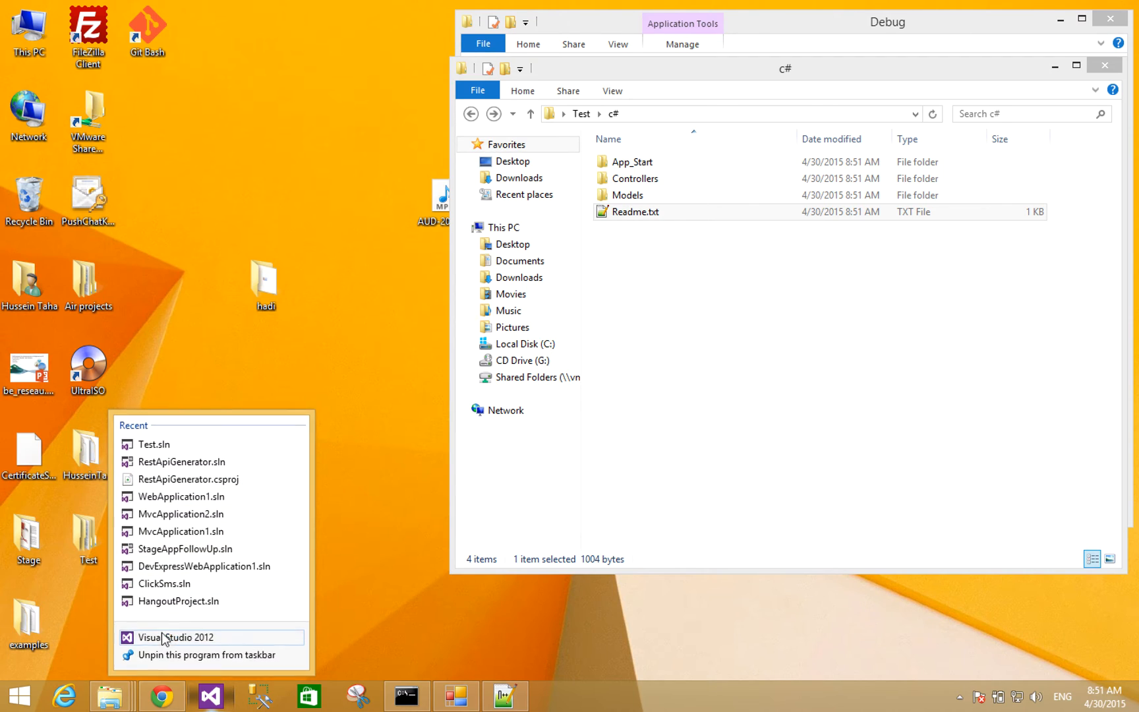
# - Launch Visual Studio 2012 and create an ASP.NET Web Forms Application named 'Test'
pyautogui.click(175, 636)
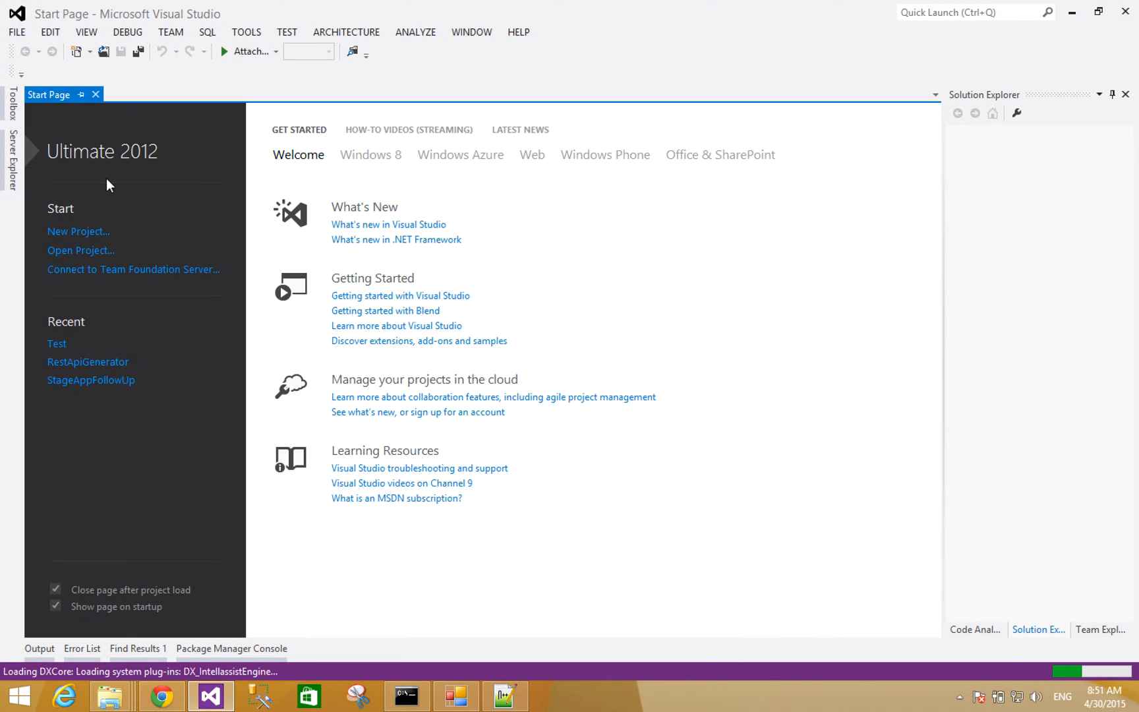
pyautogui.click(79, 231)
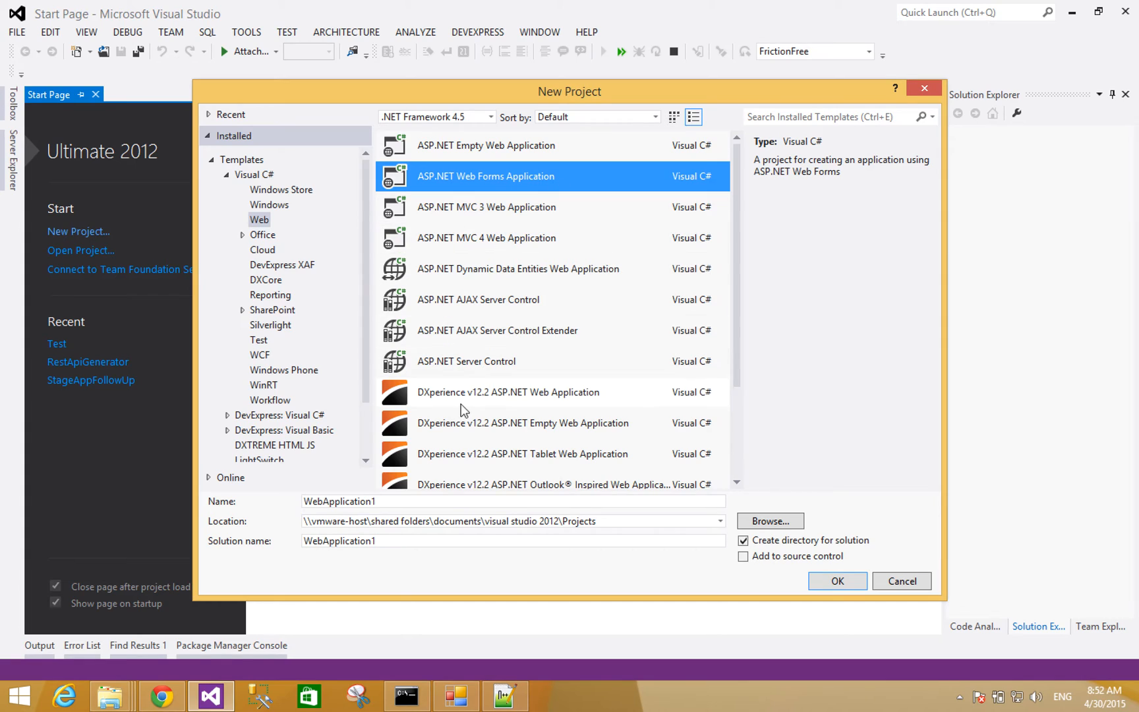
pyautogui.click(512, 501)
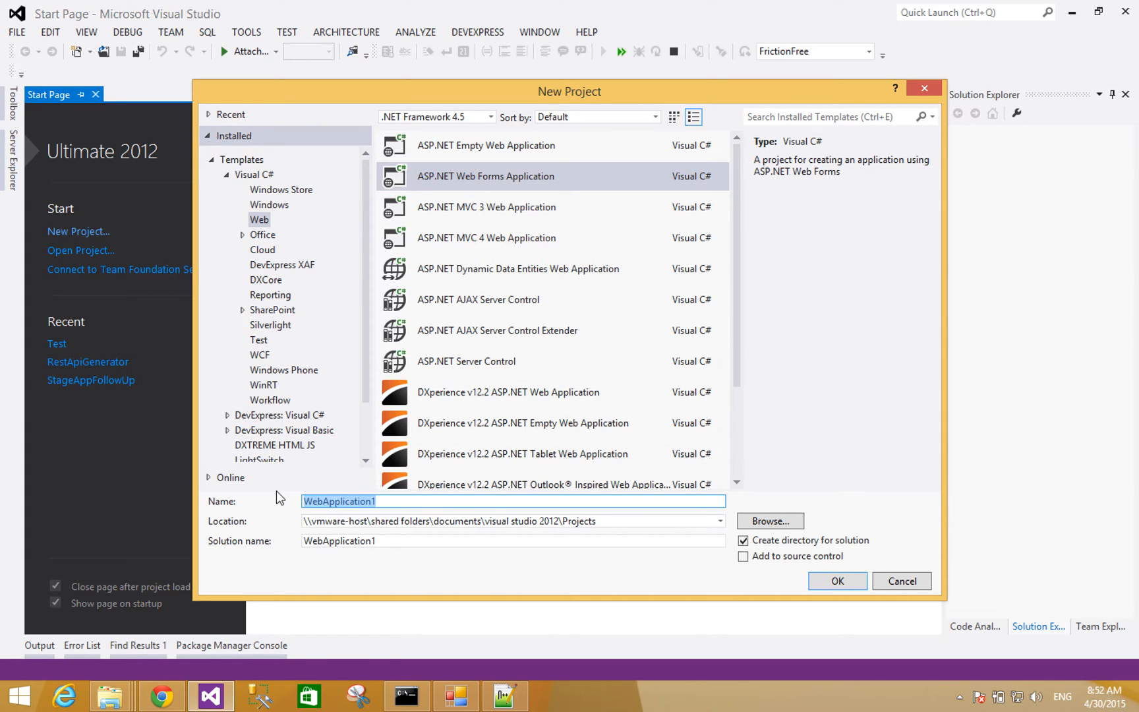
pyautogui.write('t')
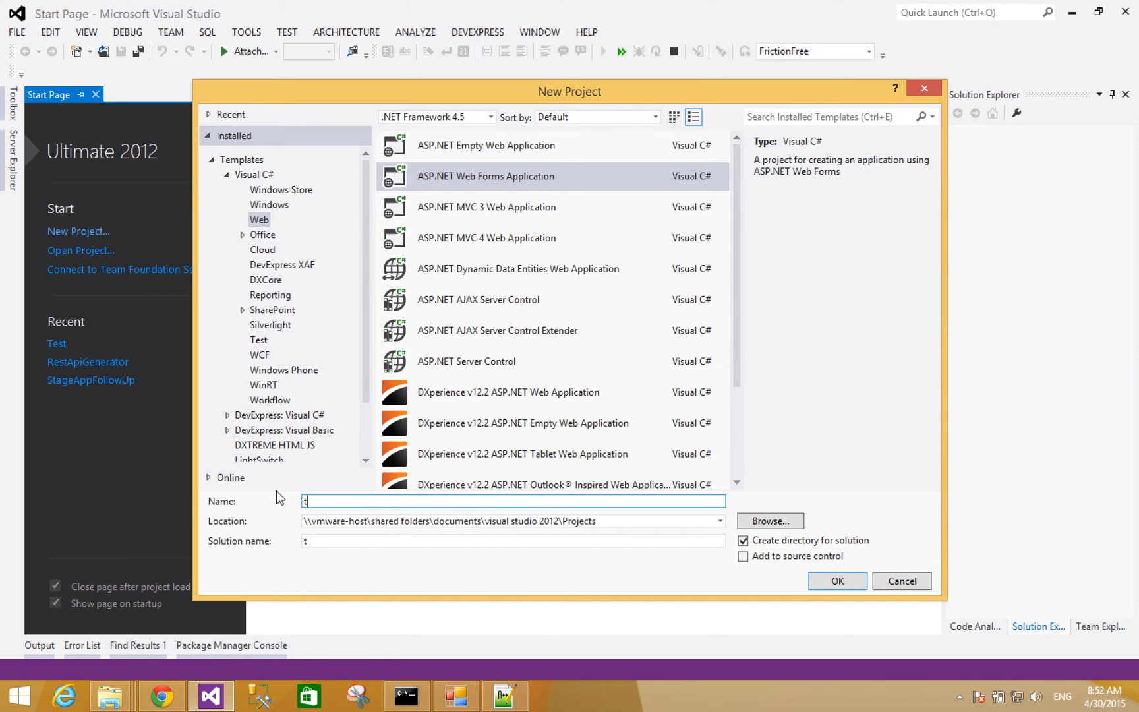
pyautogui.write('Test')
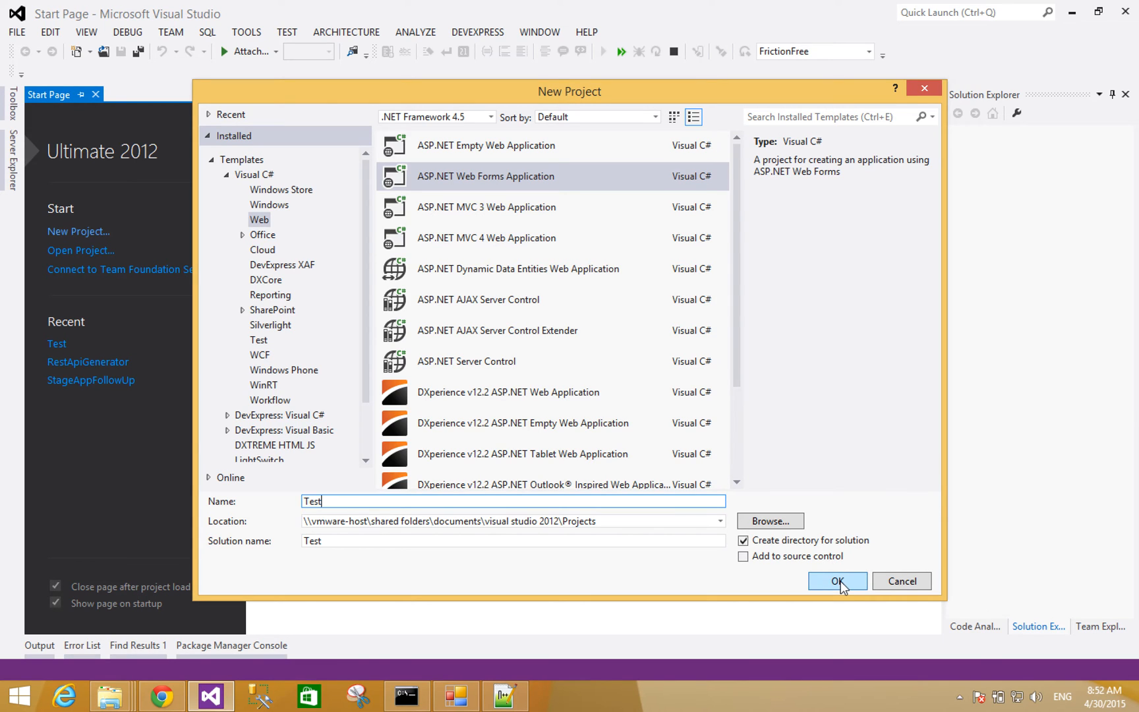
pyautogui.click(837, 581)
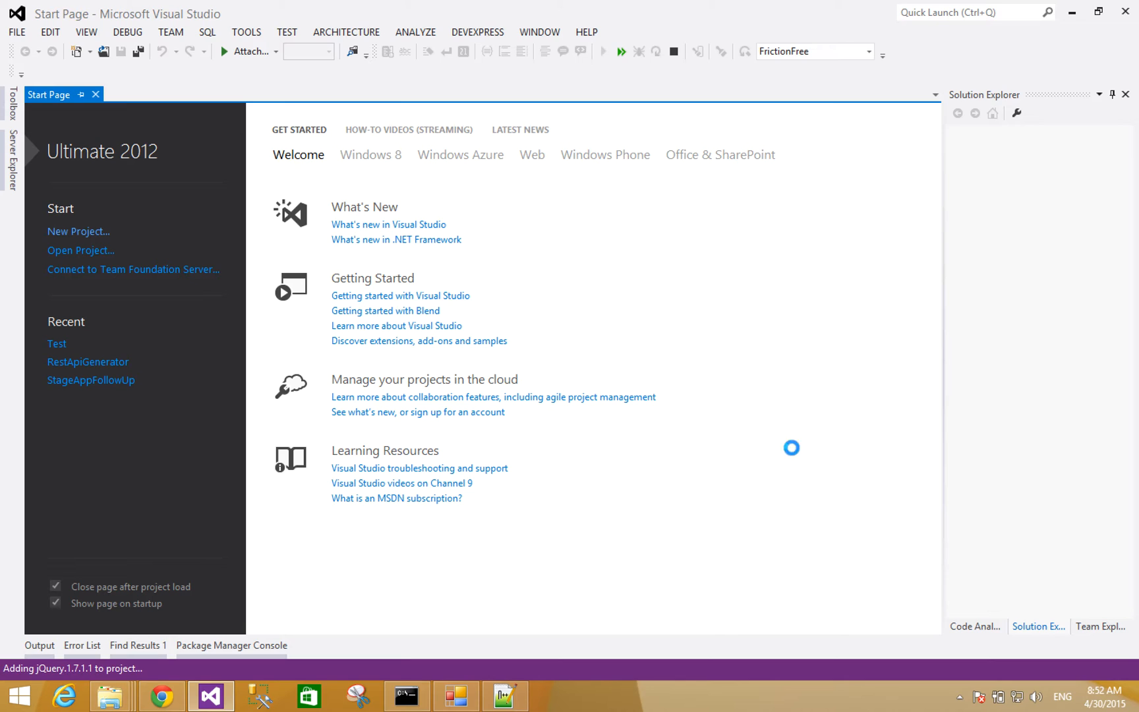
pyautogui.moveTo(673, 415)
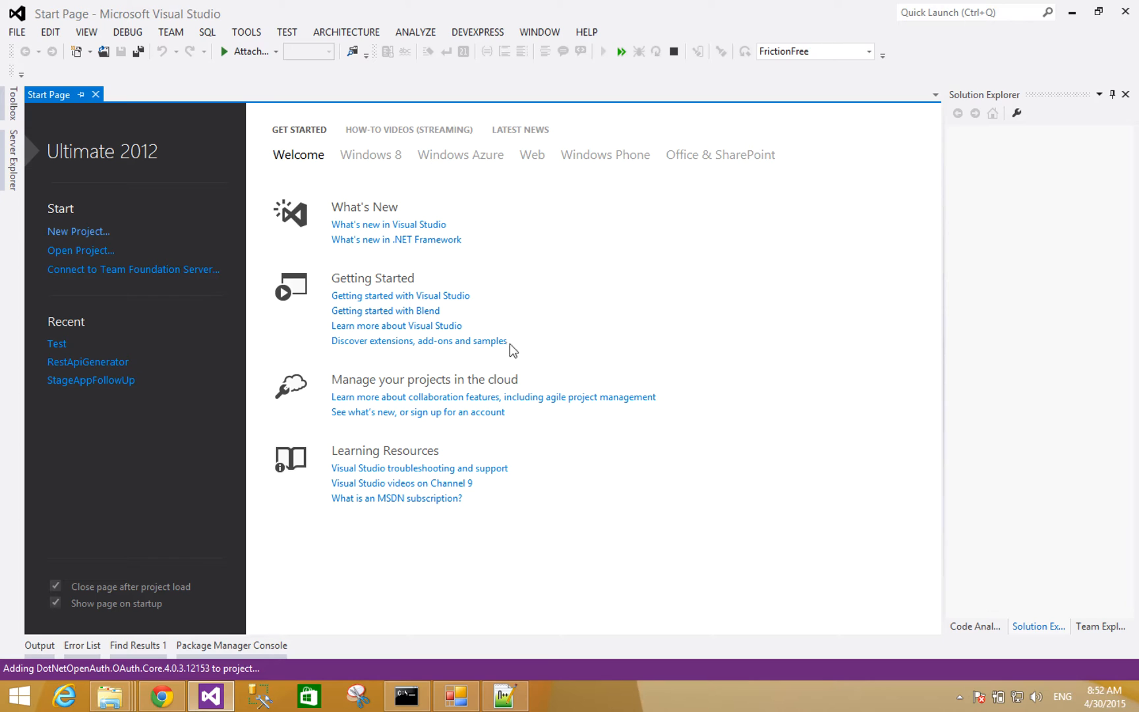
pyautogui.moveTo(159, 696)
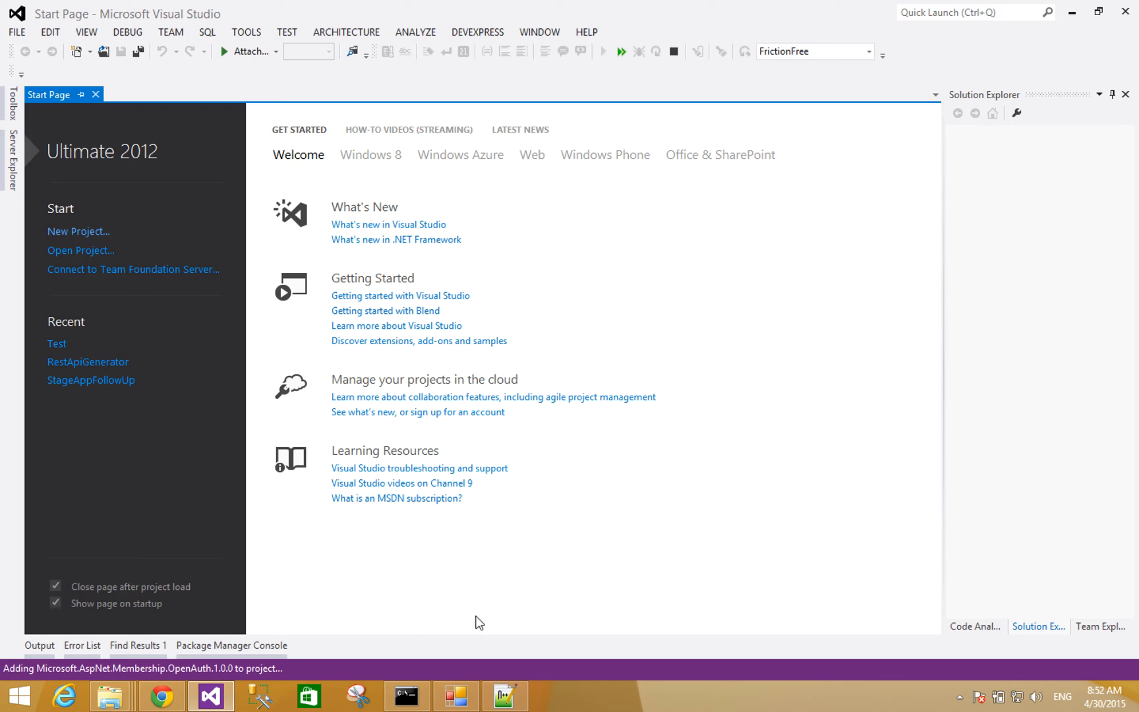
pyautogui.moveTo(587, 357)
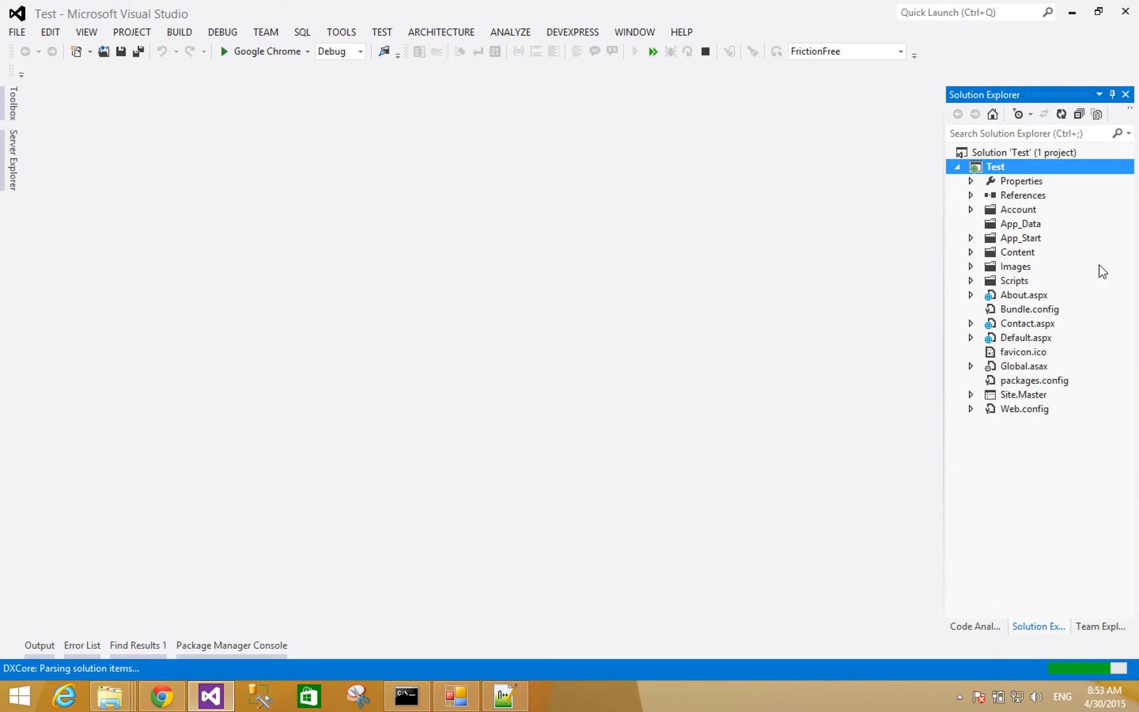
# - Paste the generated App_Start, Controllers and Models folders into Test, confirming the merge, and expand App_Start
pyautogui.click(970, 238)
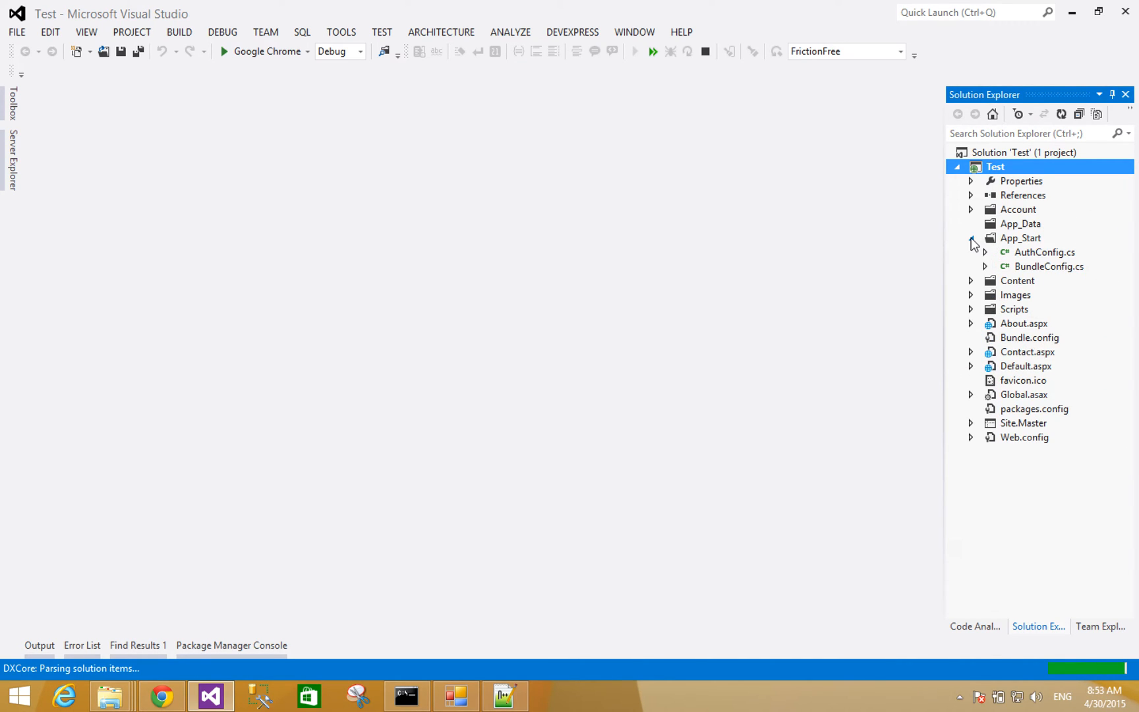
pyautogui.click(969, 238)
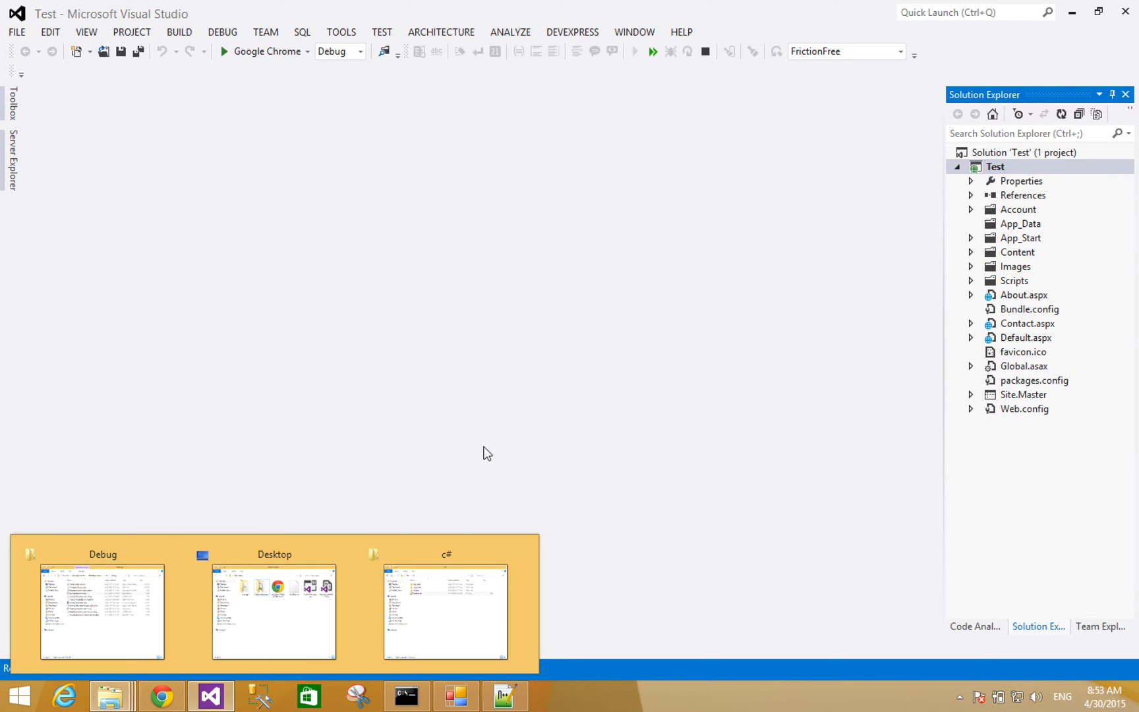
pyautogui.click(447, 618)
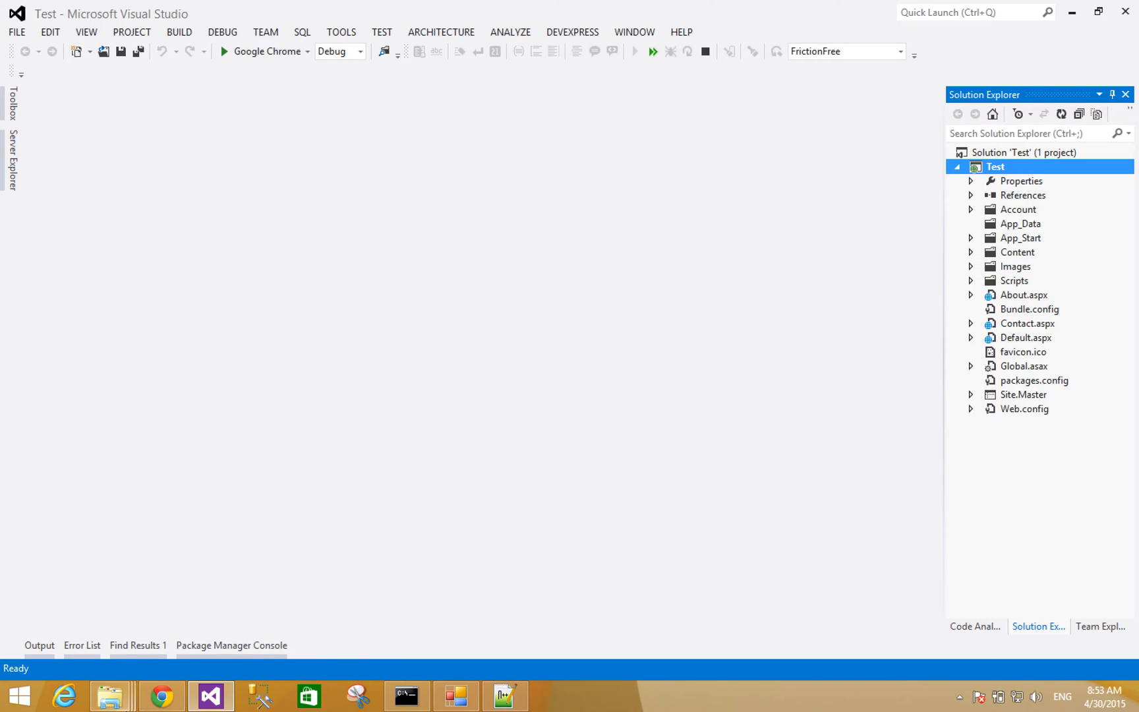
pyautogui.moveTo(160, 692)
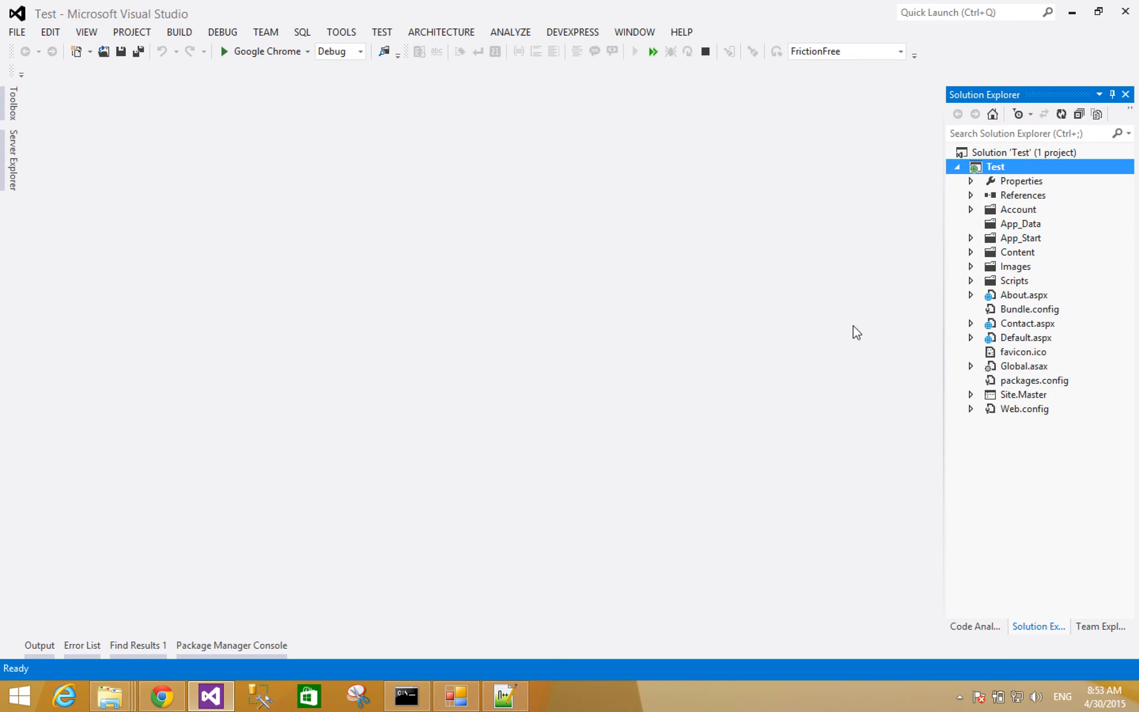
pyautogui.rightClick(997, 166)
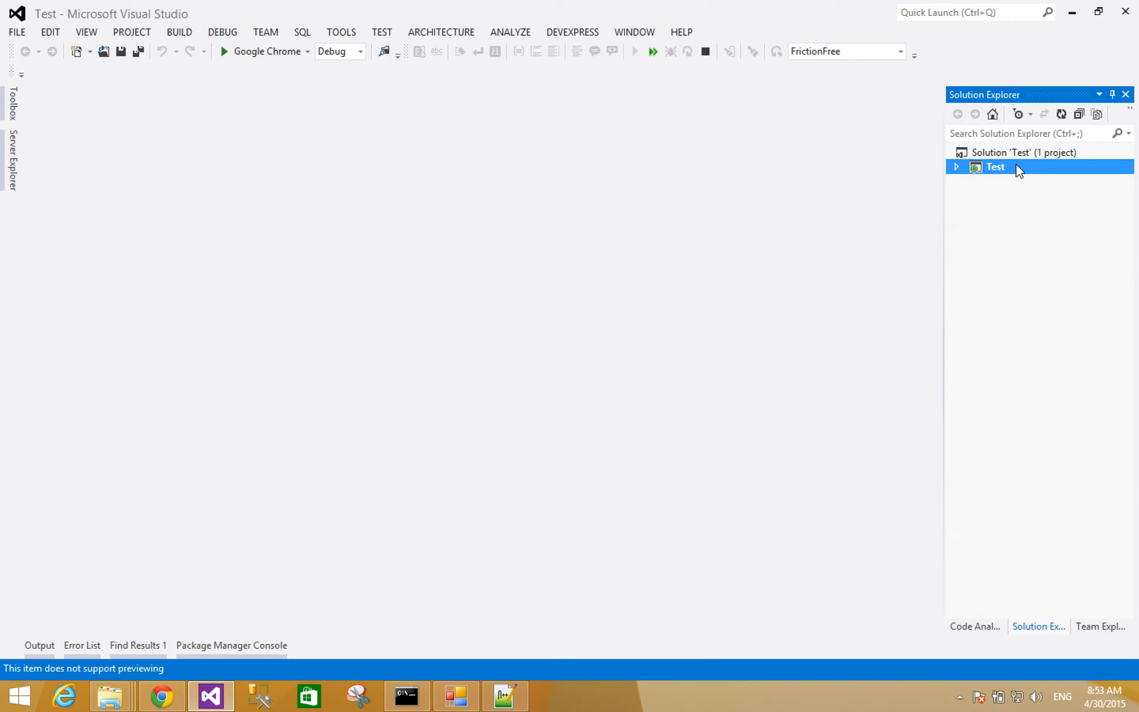
pyautogui.rightClick(995, 166)
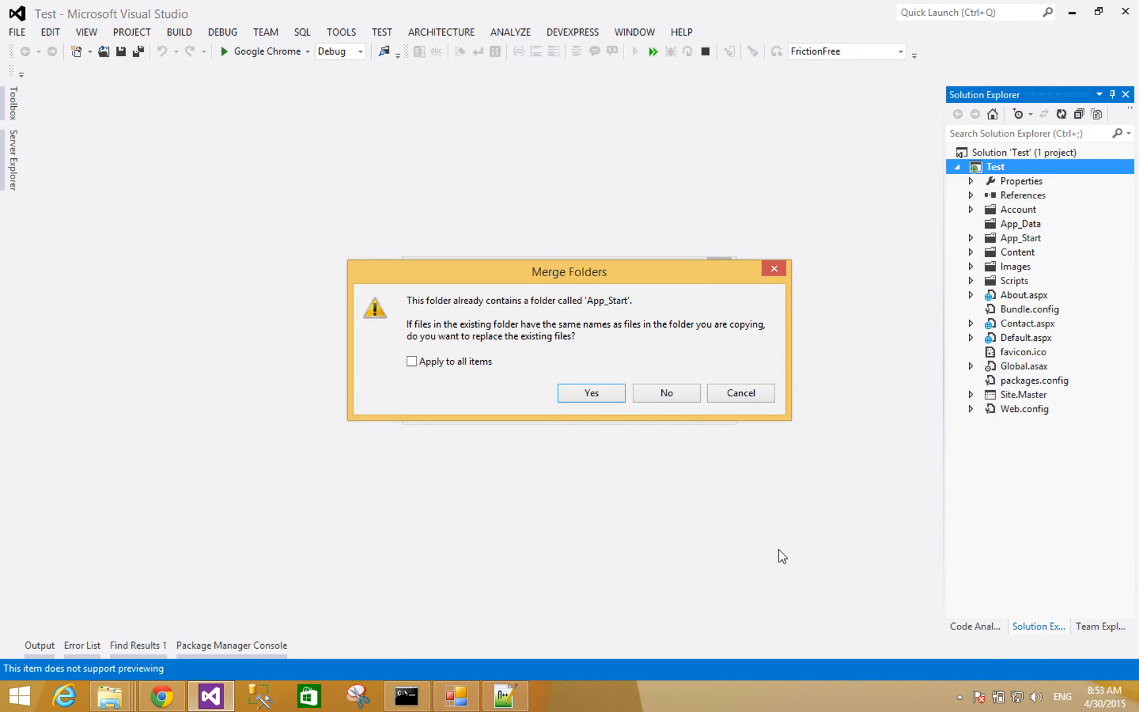
pyautogui.click(590, 392)
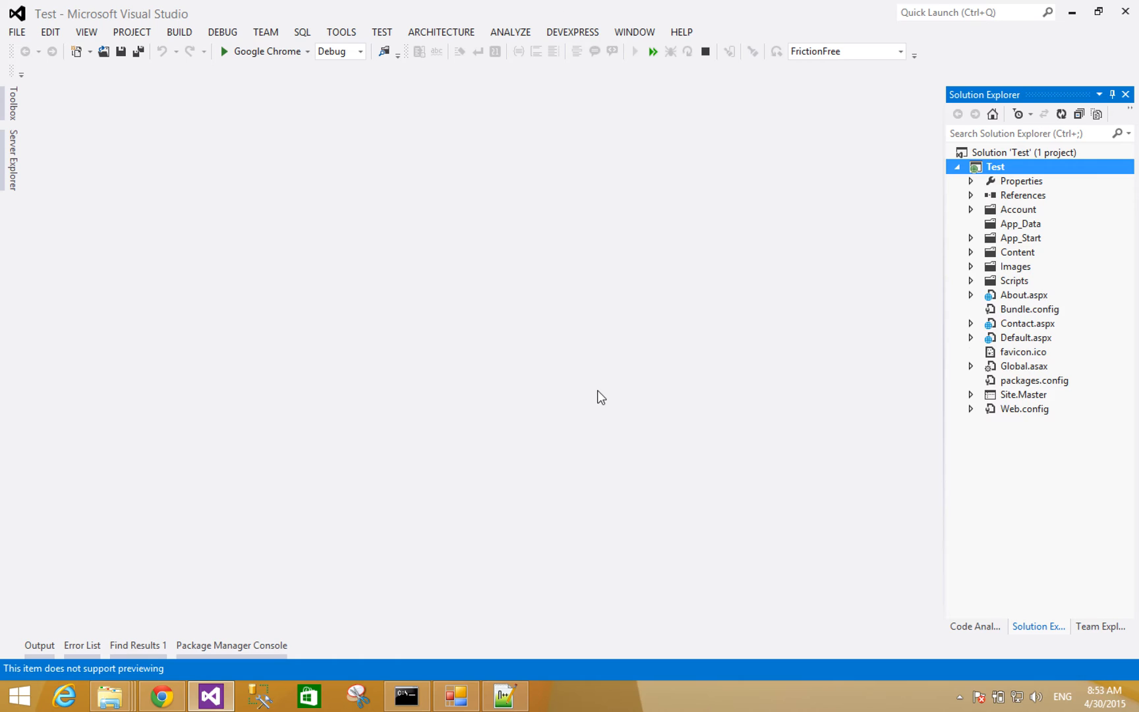
pyautogui.click(970, 238)
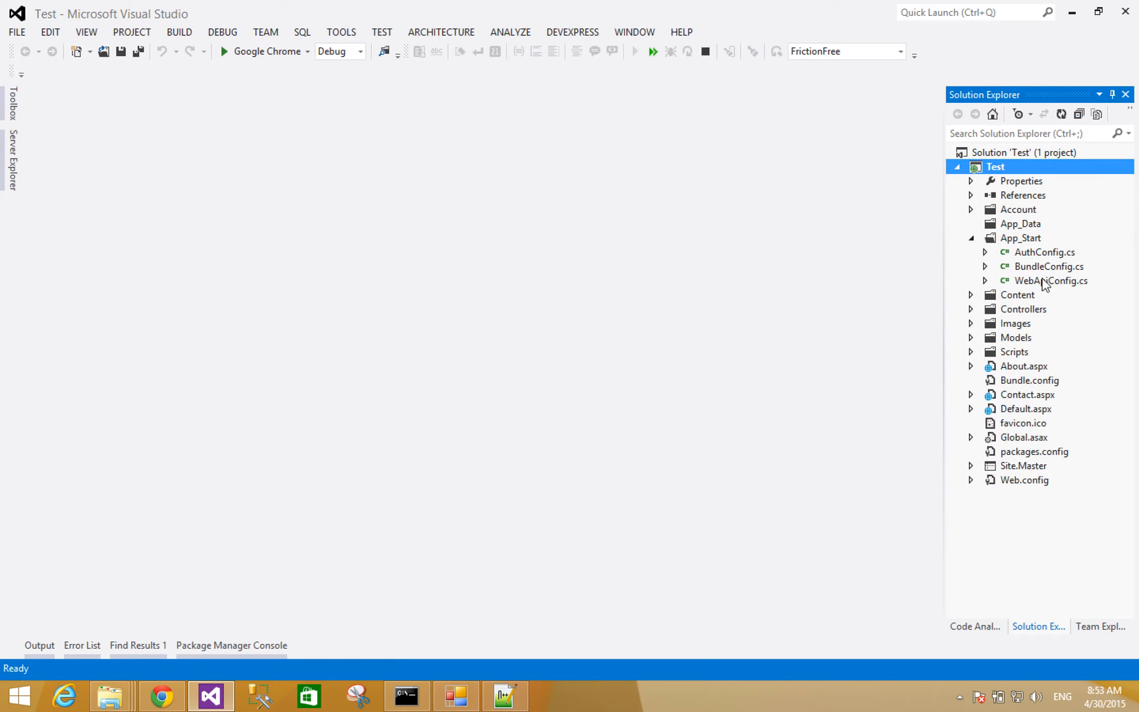
pyautogui.doubleClick(1051, 280)
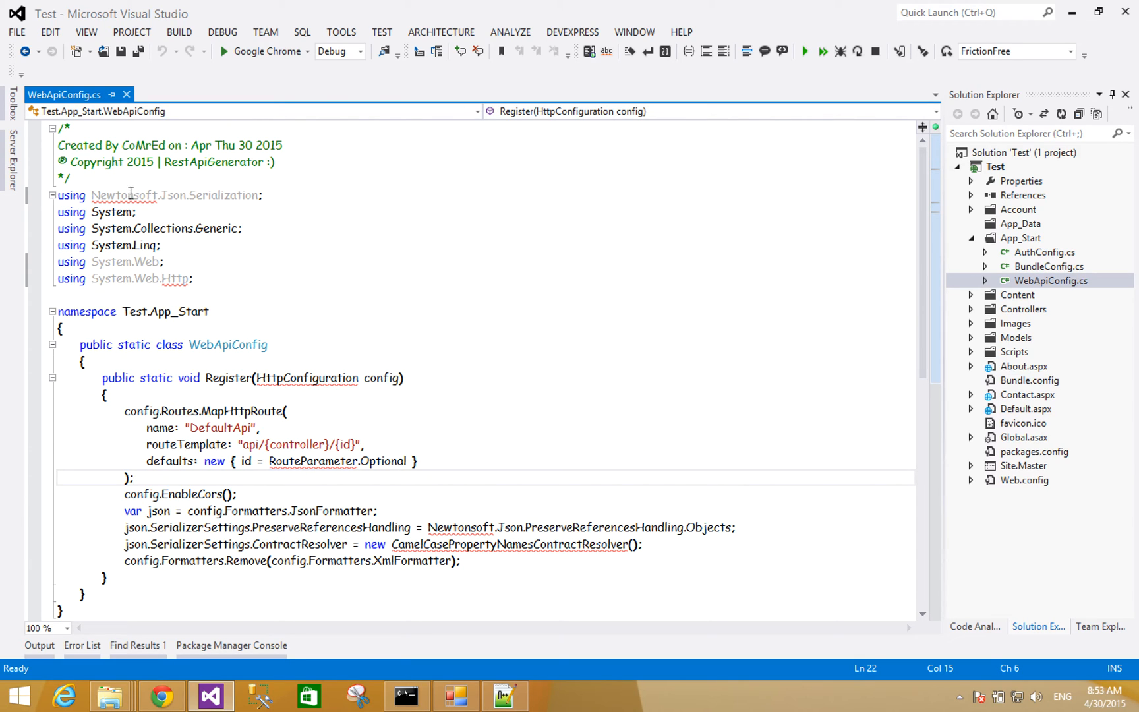
# - Inspect the unresolved System.Web.Http using in WebApiConfig.cs, then bring Chrome's instructions page forward
pyautogui.doubleClick(175, 279)
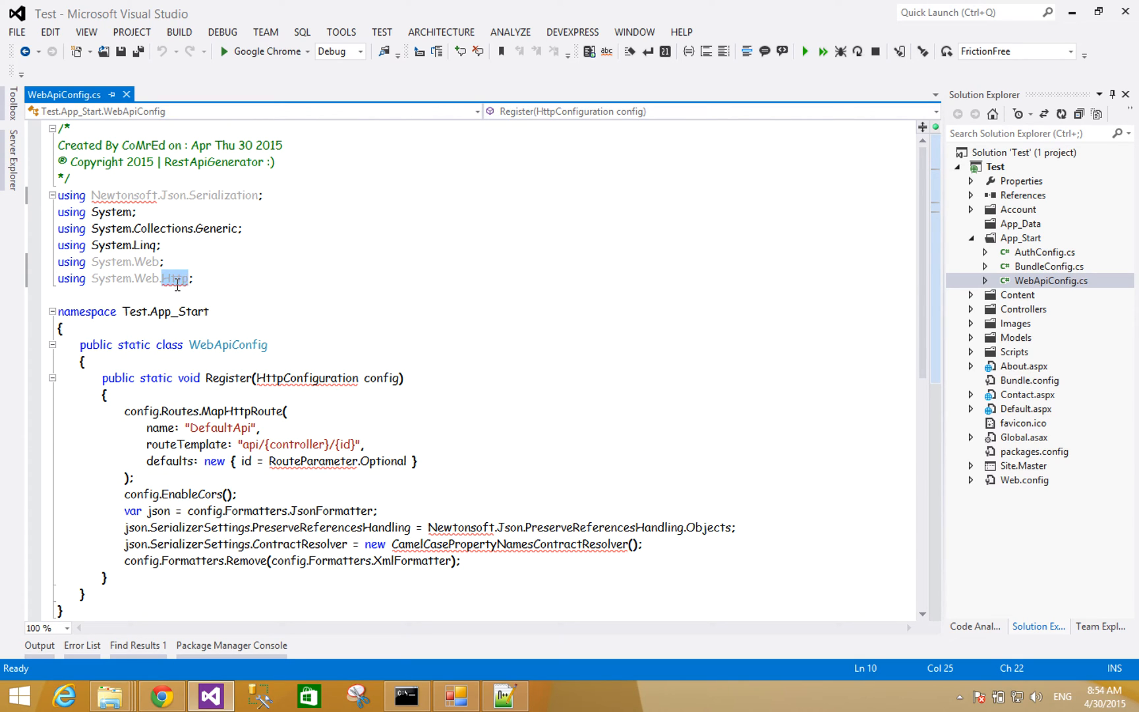
pyautogui.moveTo(384, 431)
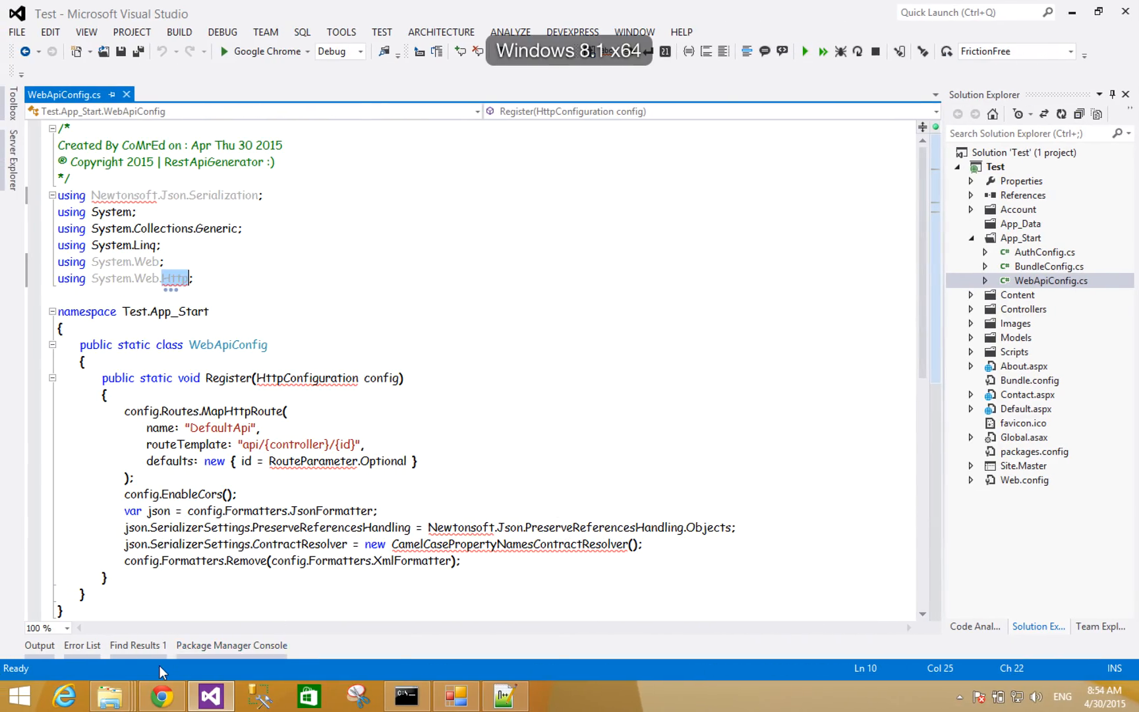
pyautogui.click(158, 694)
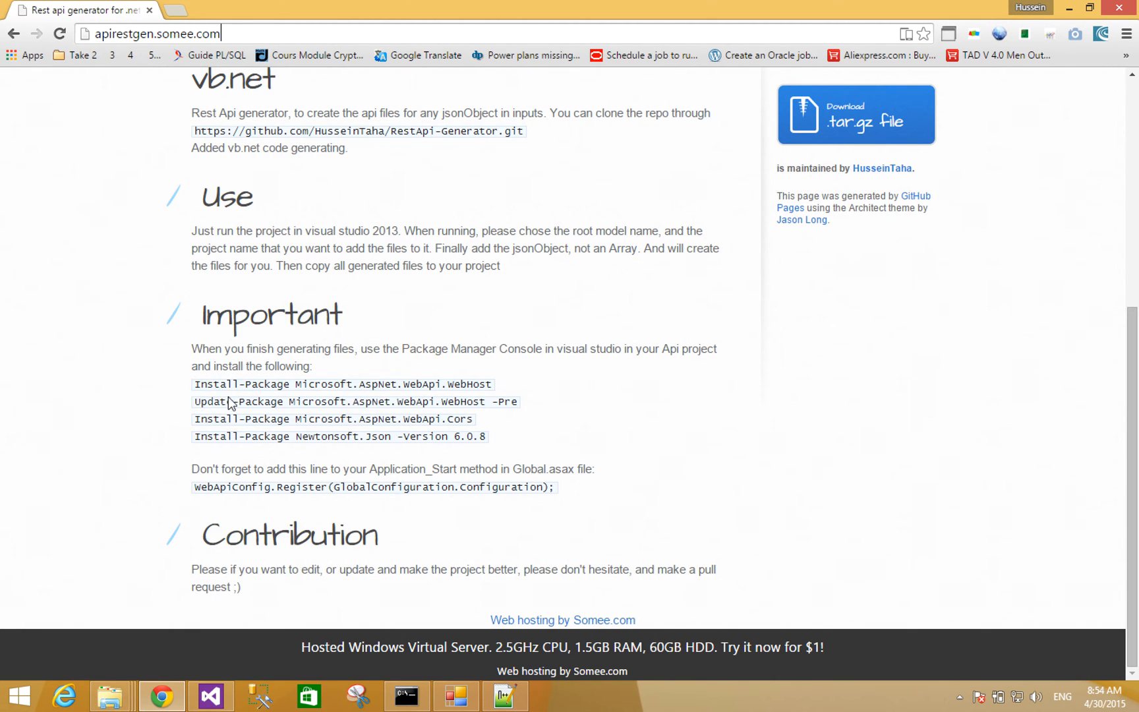
pyautogui.moveTo(413, 436)
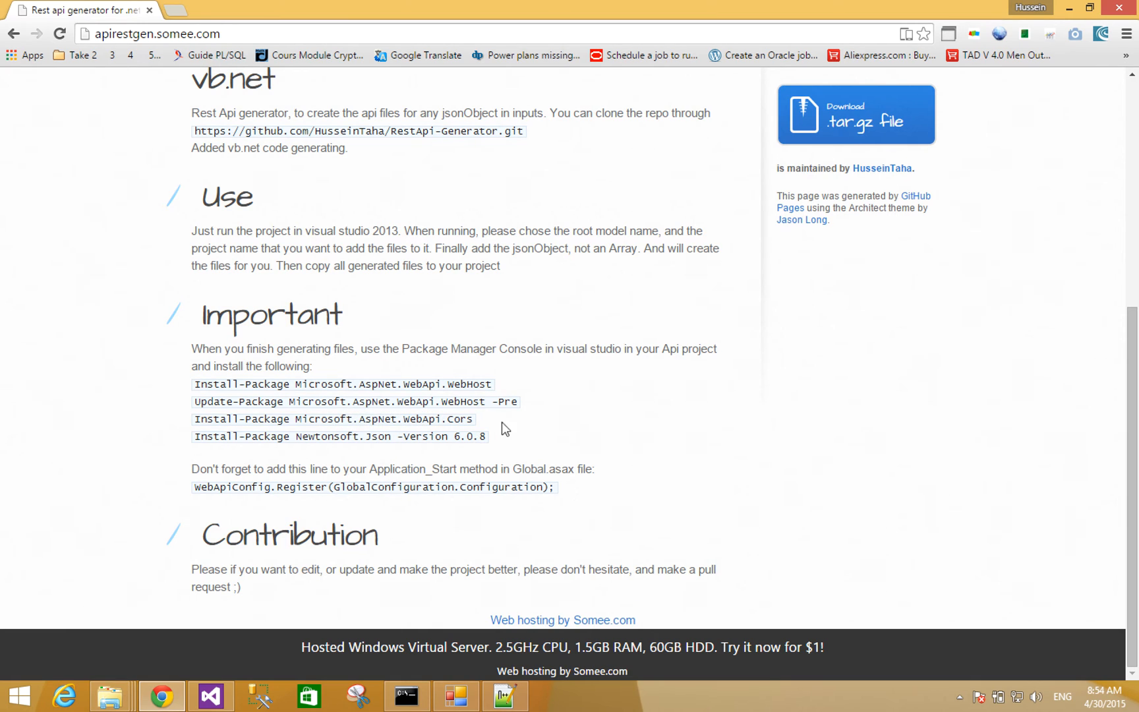
# - Read the NuGet Install-Package list in Chrome and return to Visual Studio
pyautogui.click(211, 693)
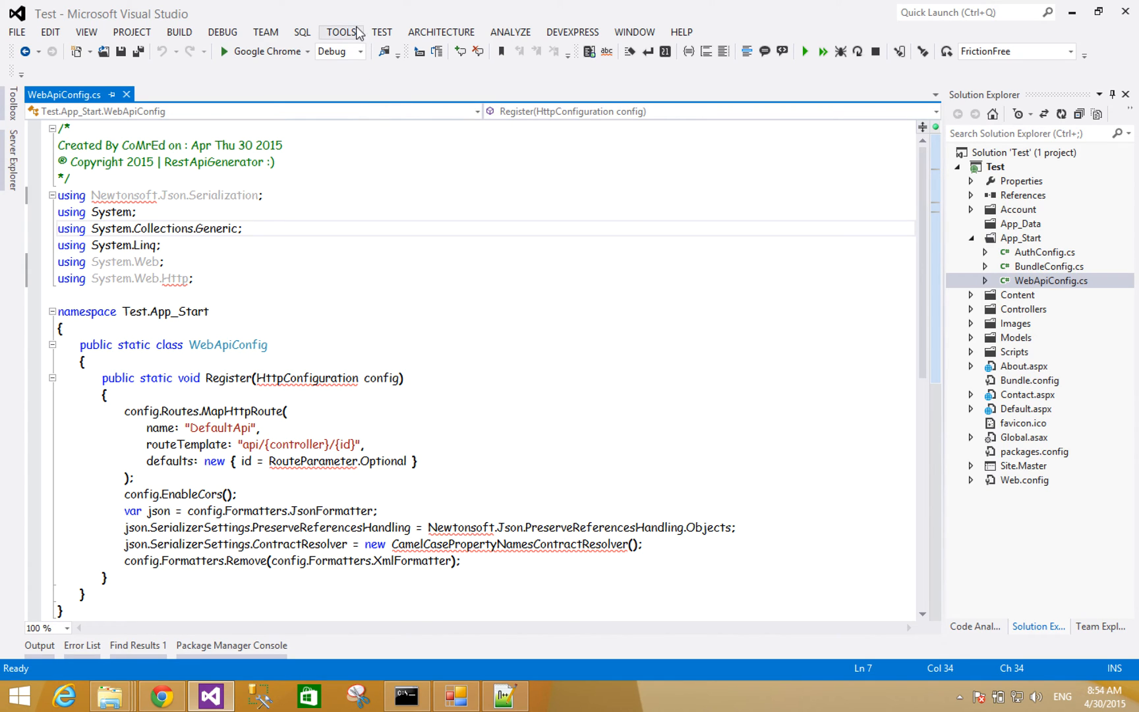
pyautogui.click(344, 31)
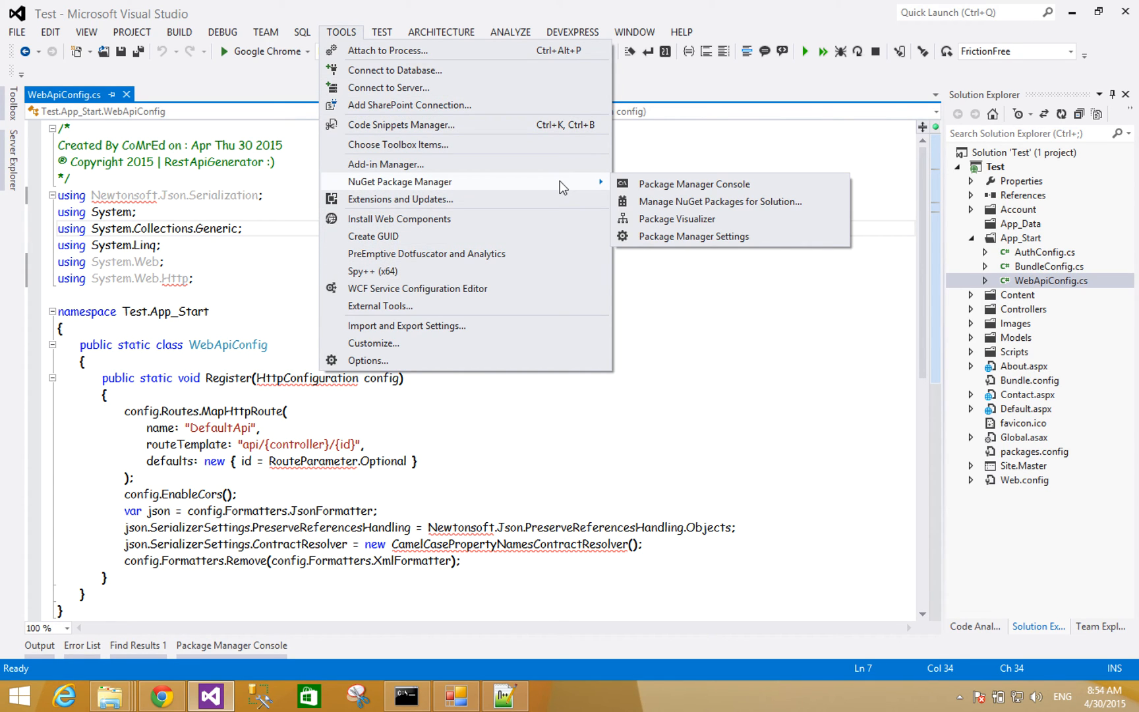
pyautogui.moveTo(694, 184)
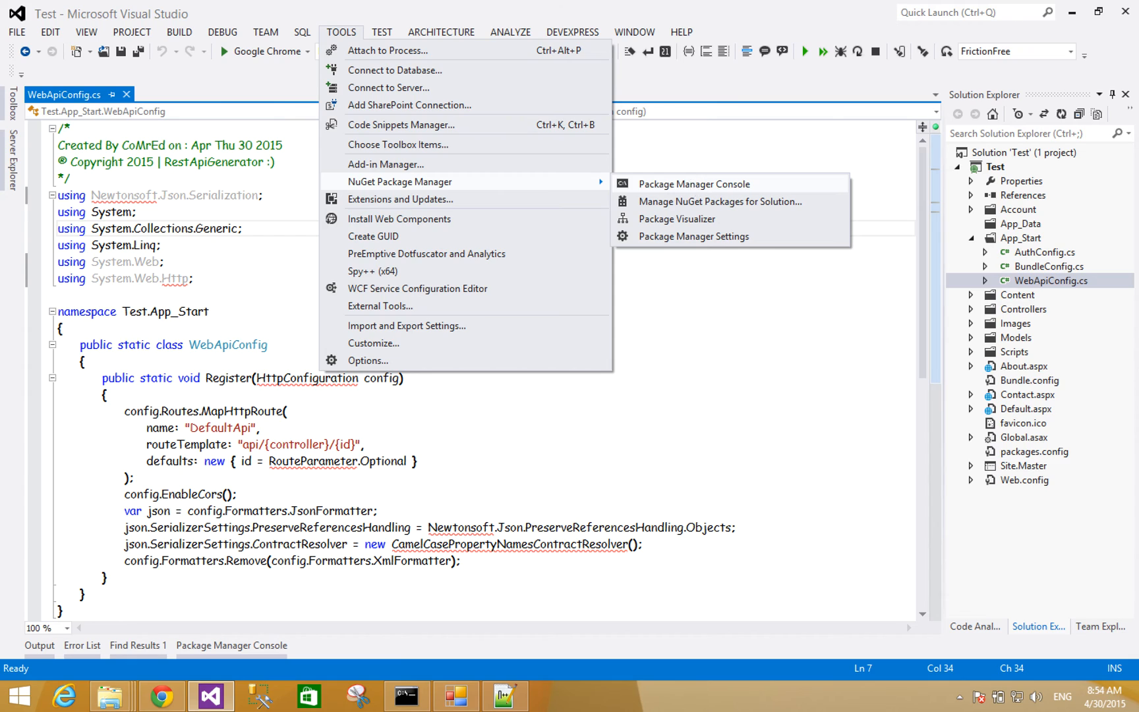
pyautogui.click(693, 183)
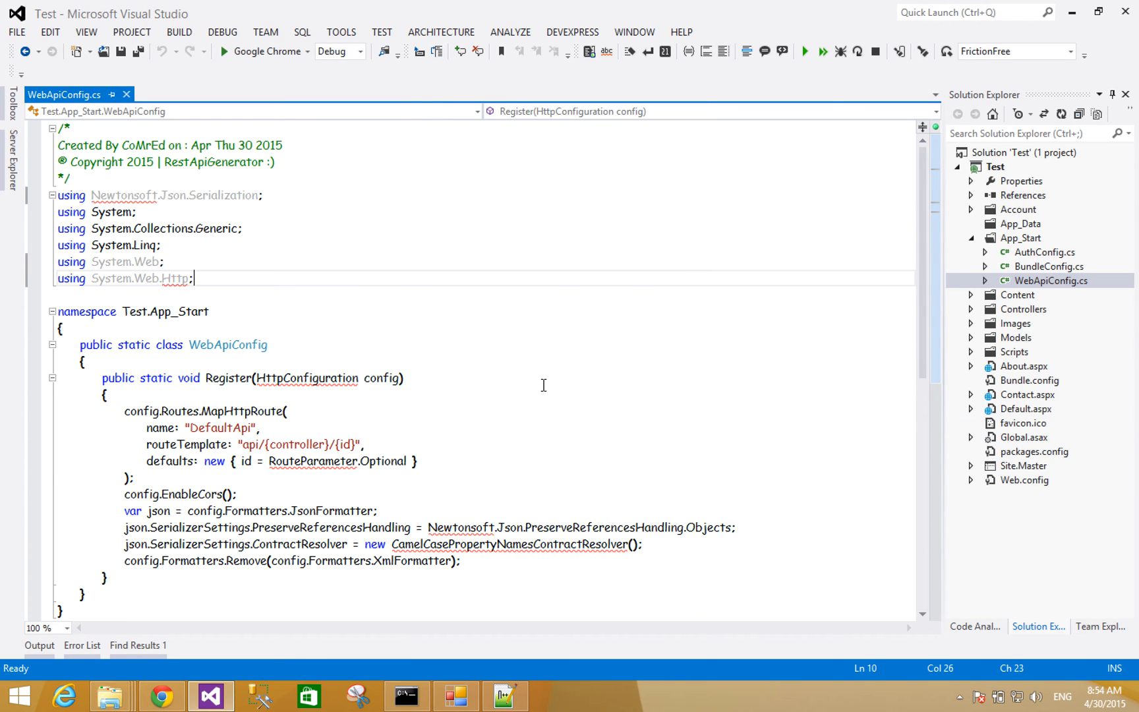
pyautogui.scroll(-3)
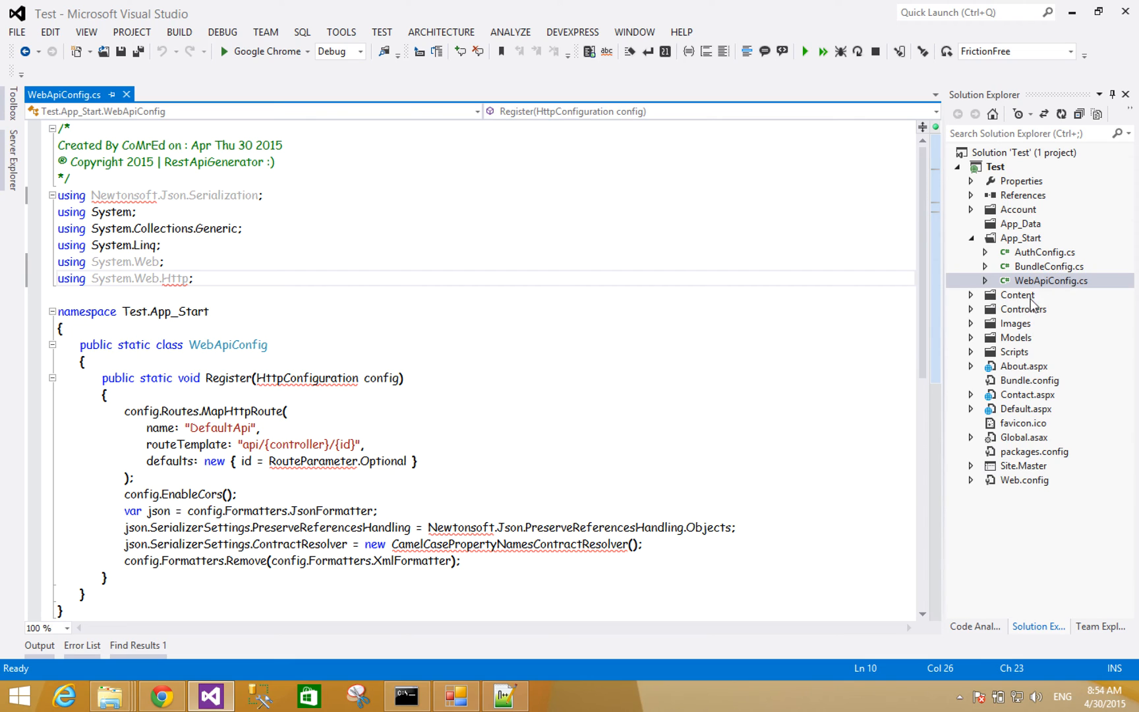
# - Expand Controllers and scroll through ItemController.cs and XController.cs
pyautogui.doubleClick(1045, 323)
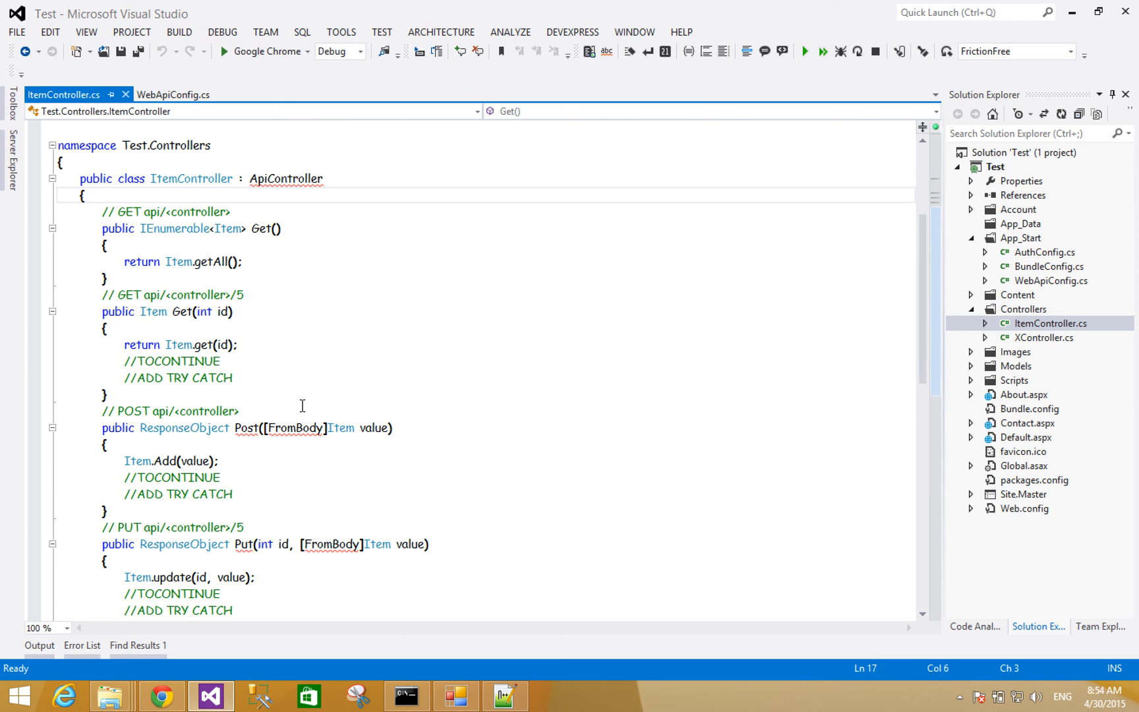
pyautogui.click(232, 211)
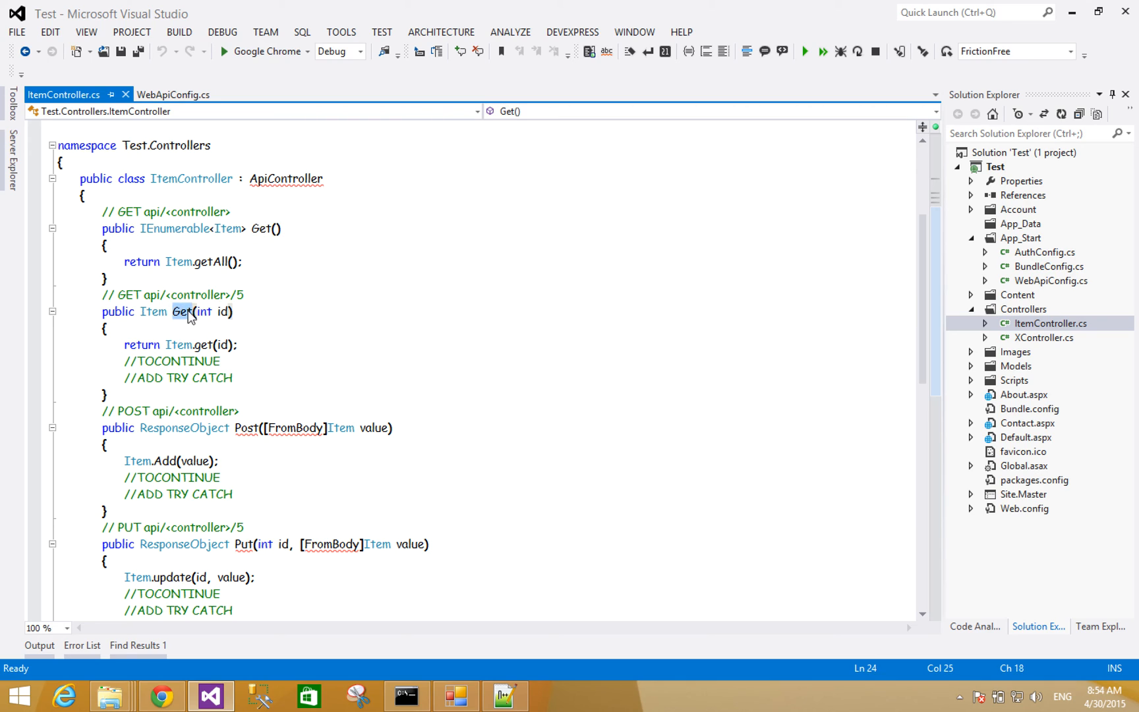
pyautogui.scroll(-3)
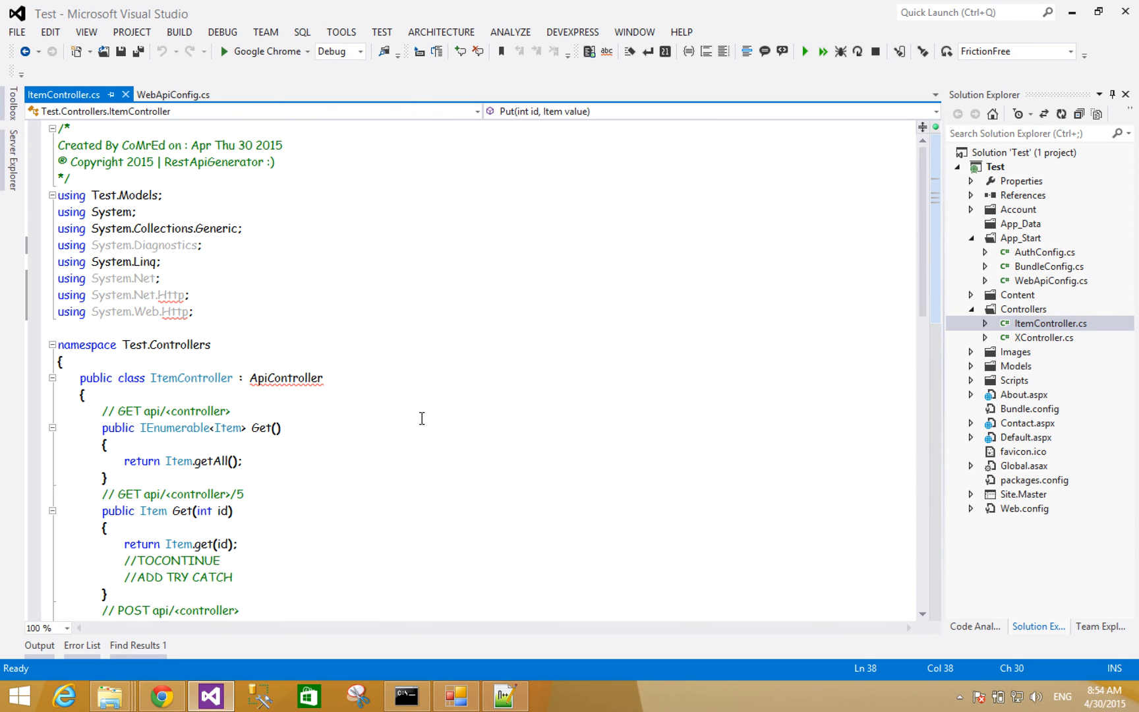
pyautogui.click(1041, 338)
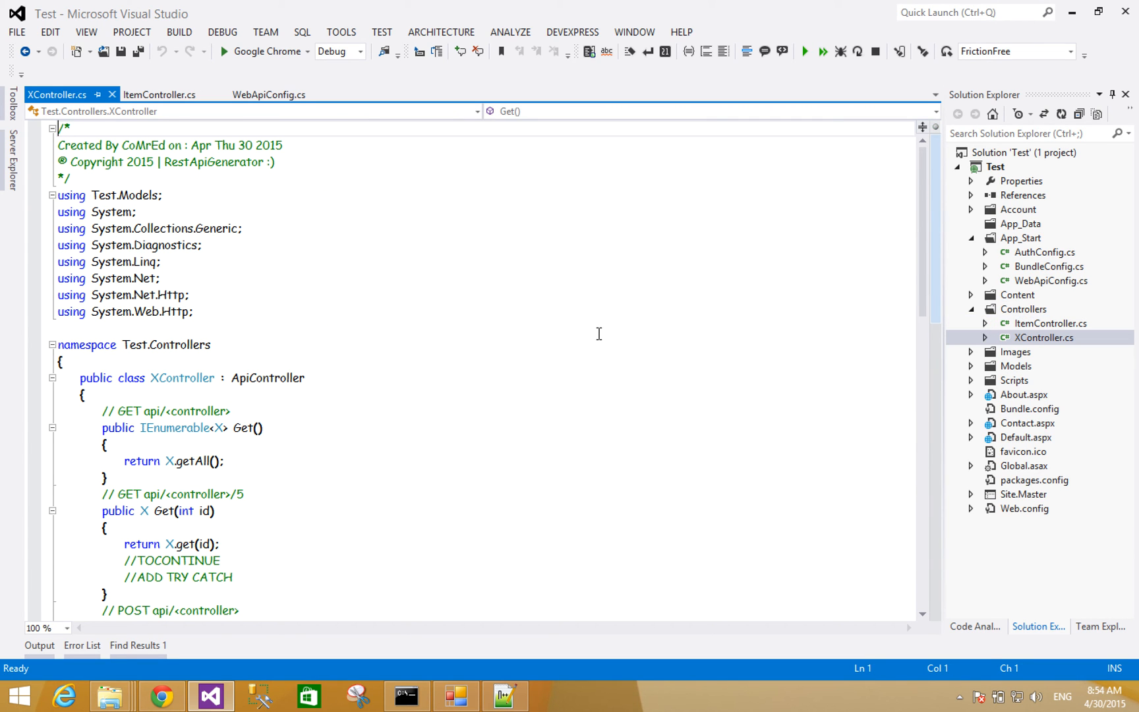
pyautogui.scroll(-3)
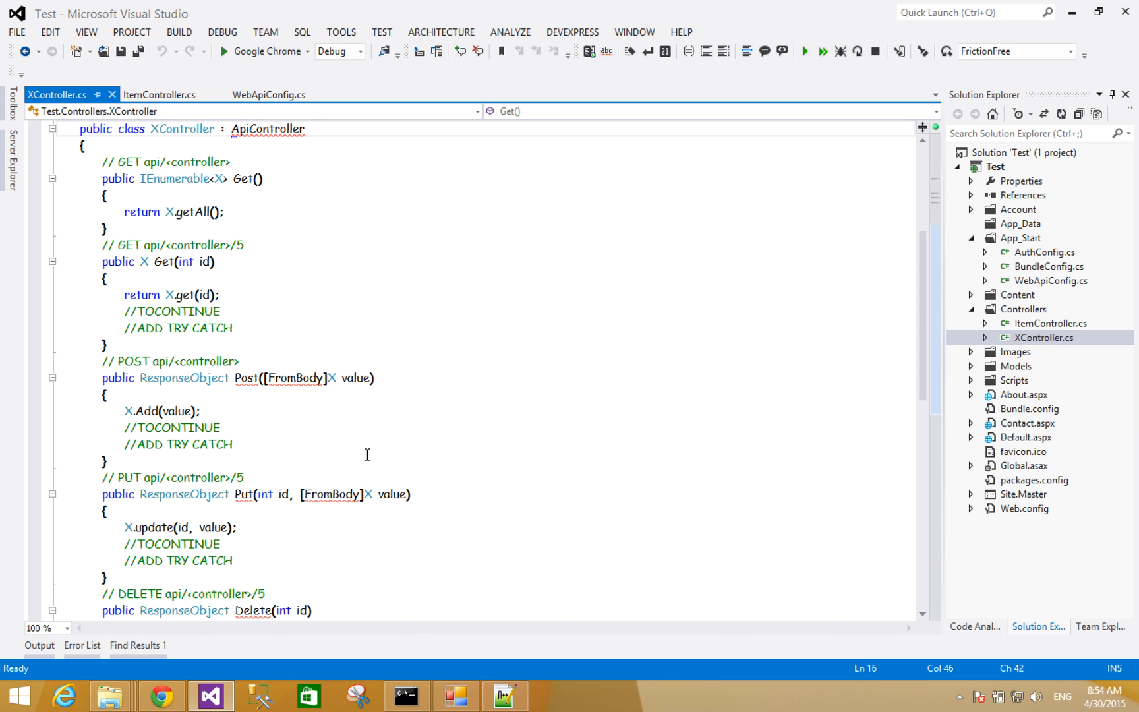
pyautogui.scroll(-3)
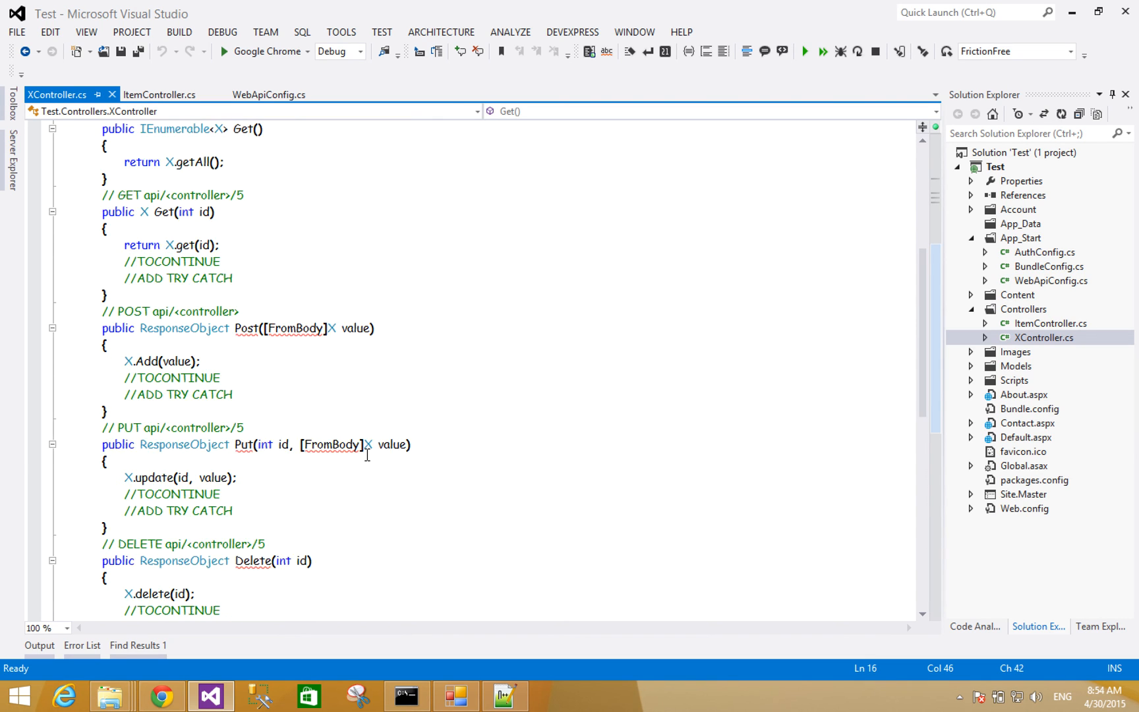
pyautogui.scroll(3)
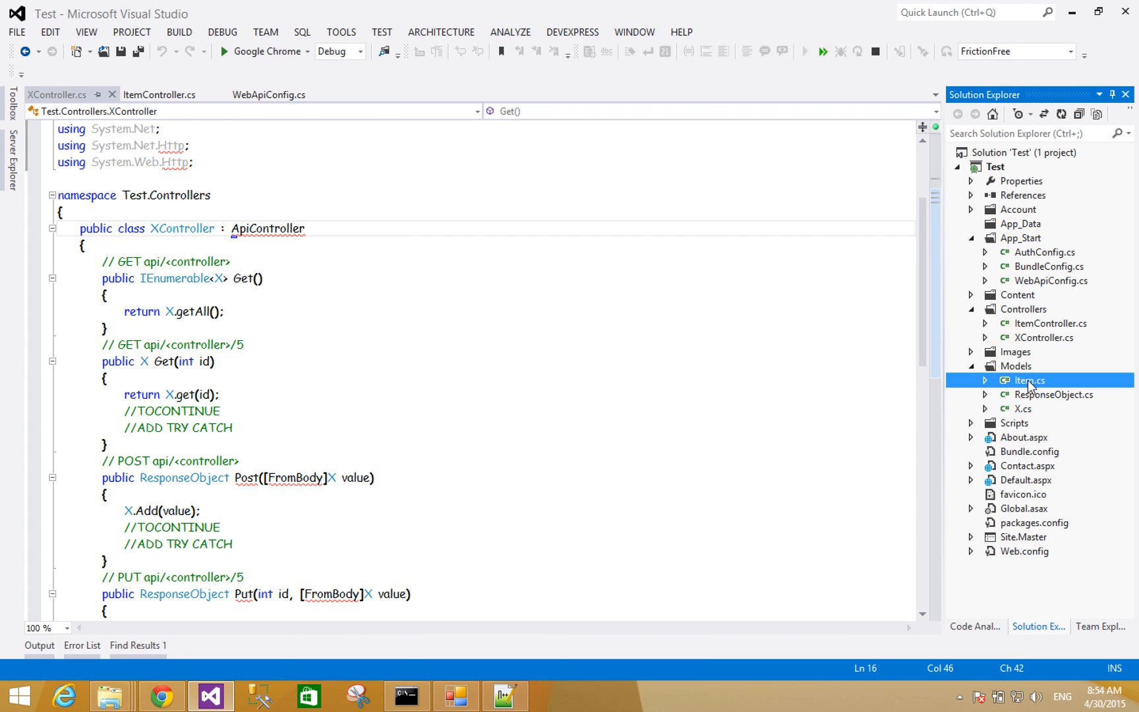
# - Open Item.cs from Models and scroll through its NotImplementedException stubs
pyautogui.doubleClick(1032, 379)
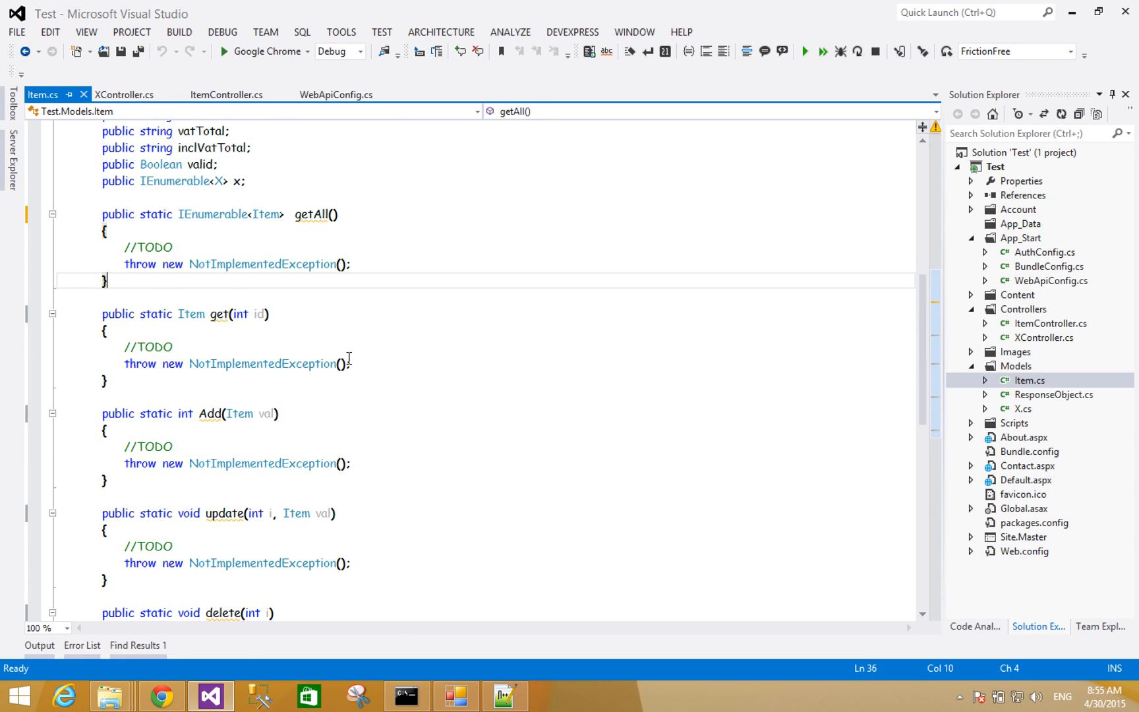
pyautogui.scroll(-3)
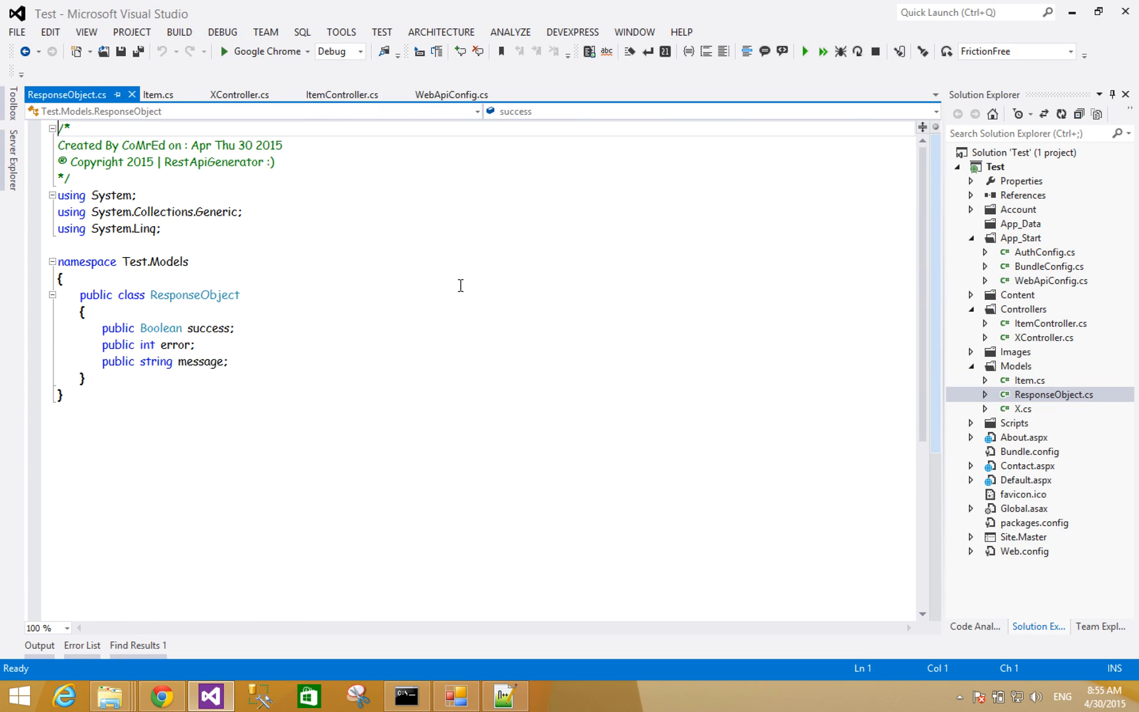
pyautogui.moveTo(1073, 418)
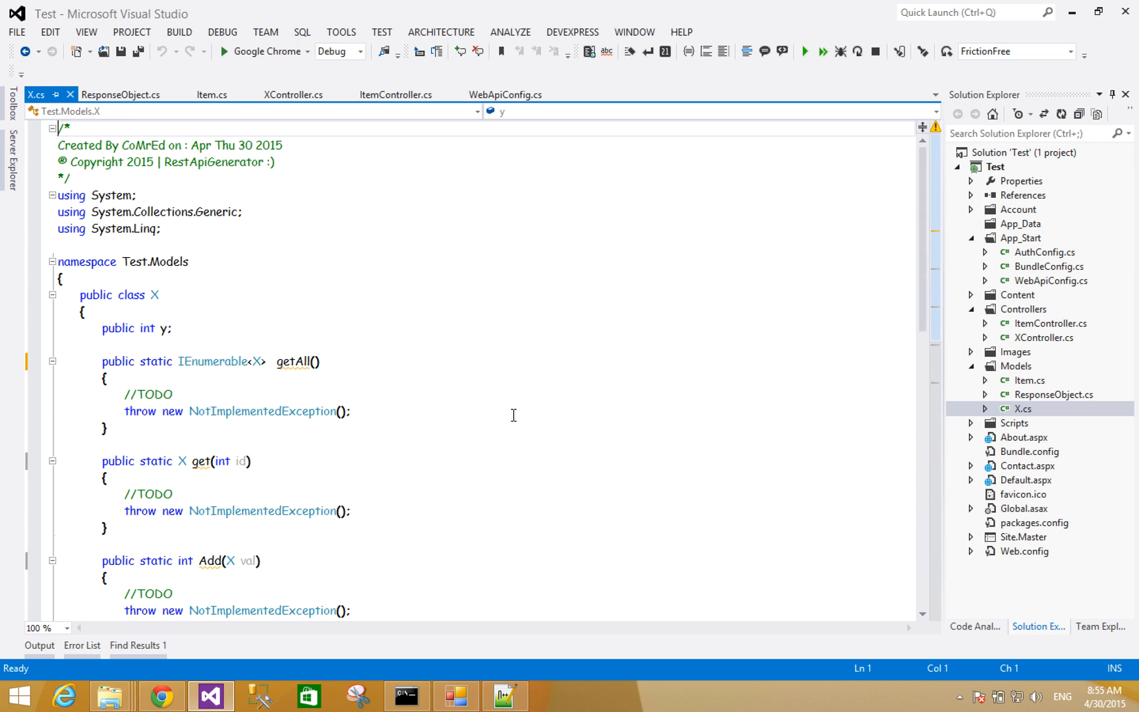
pyautogui.moveTo(624, 427)
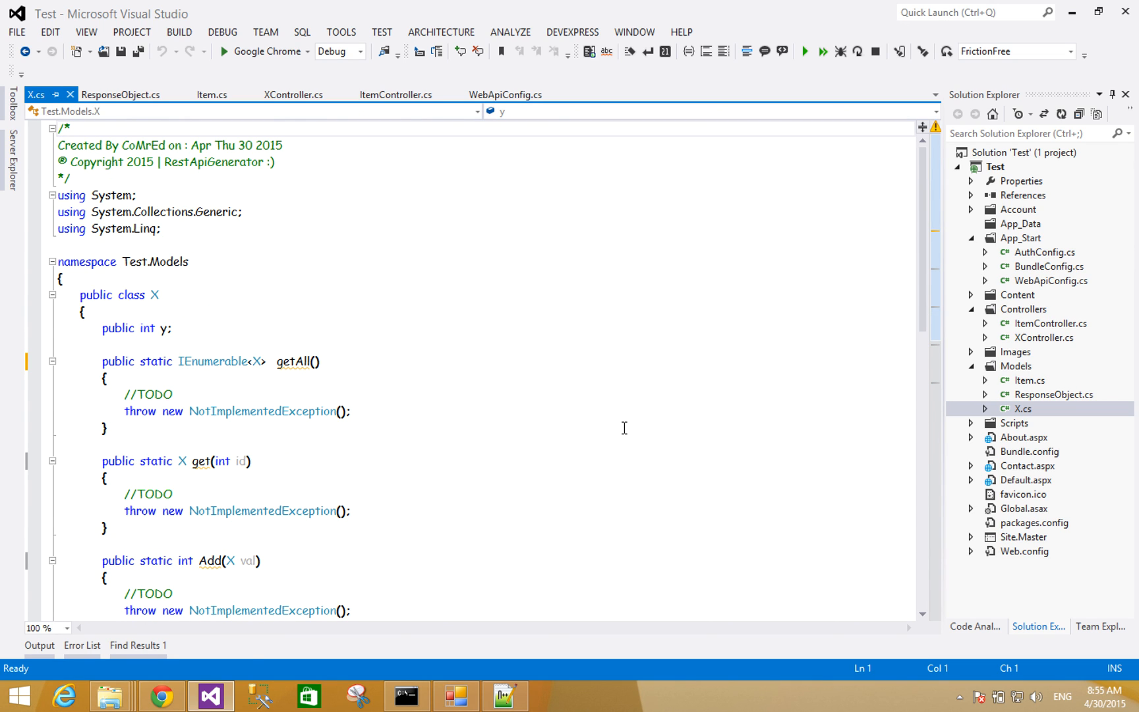
pyautogui.moveTo(384, 459)
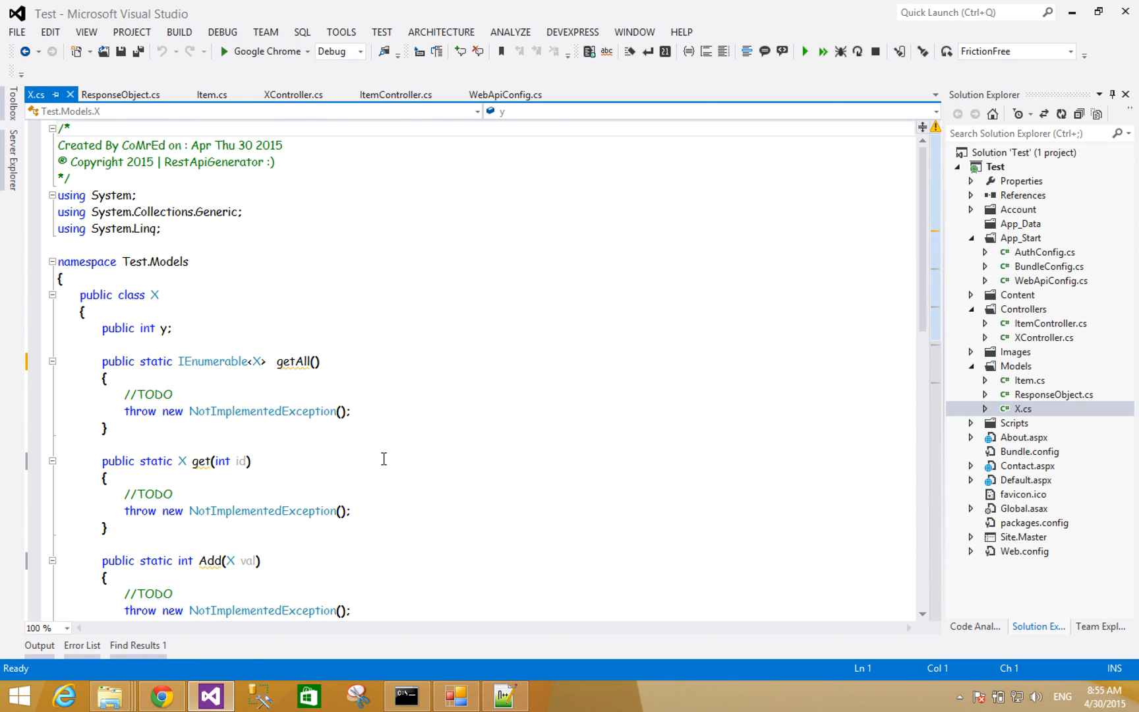
pyautogui.moveTo(685, 337)
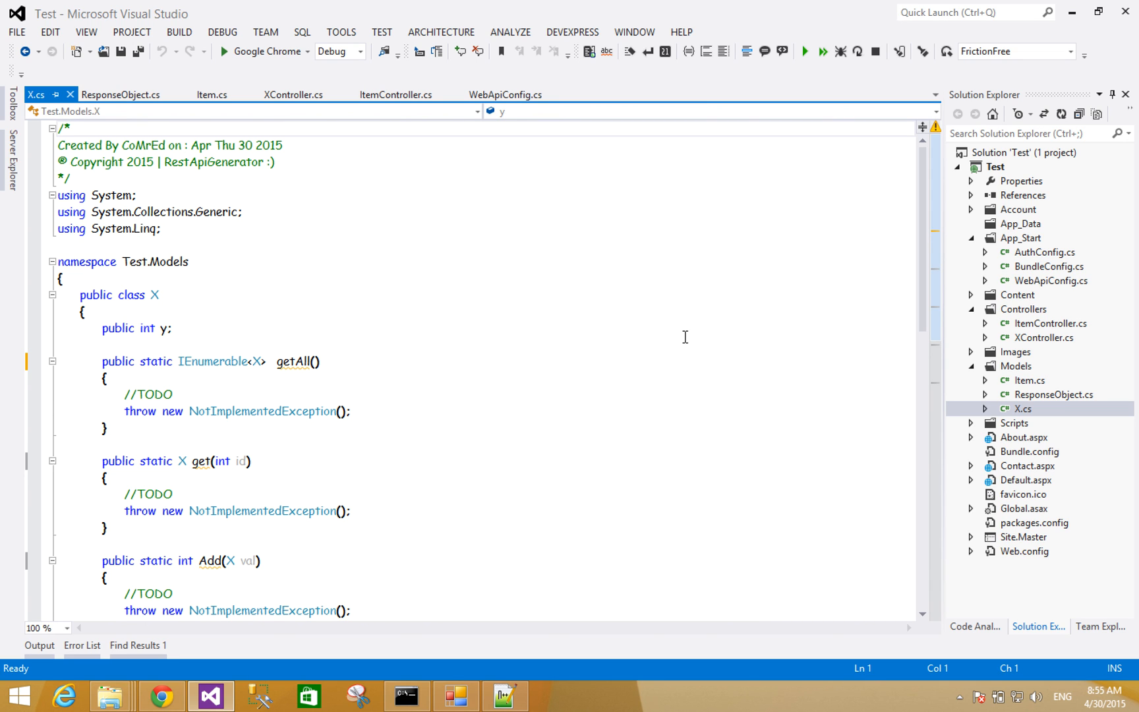